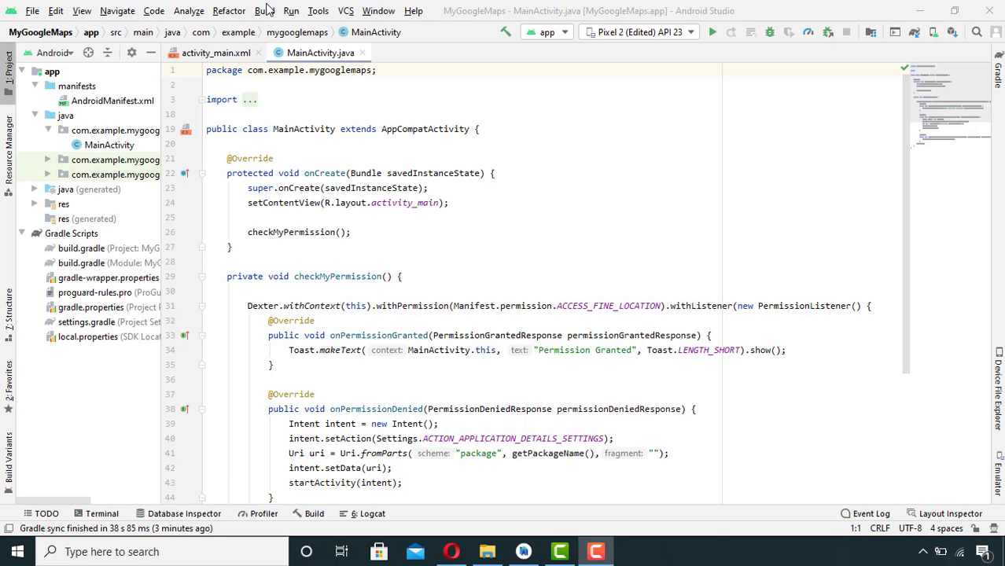
# Add a com.google.android.gms.maps.MapView with id map_view, match_parent size and parent constraints to activity_main.xml
pyautogui.click(215, 52)
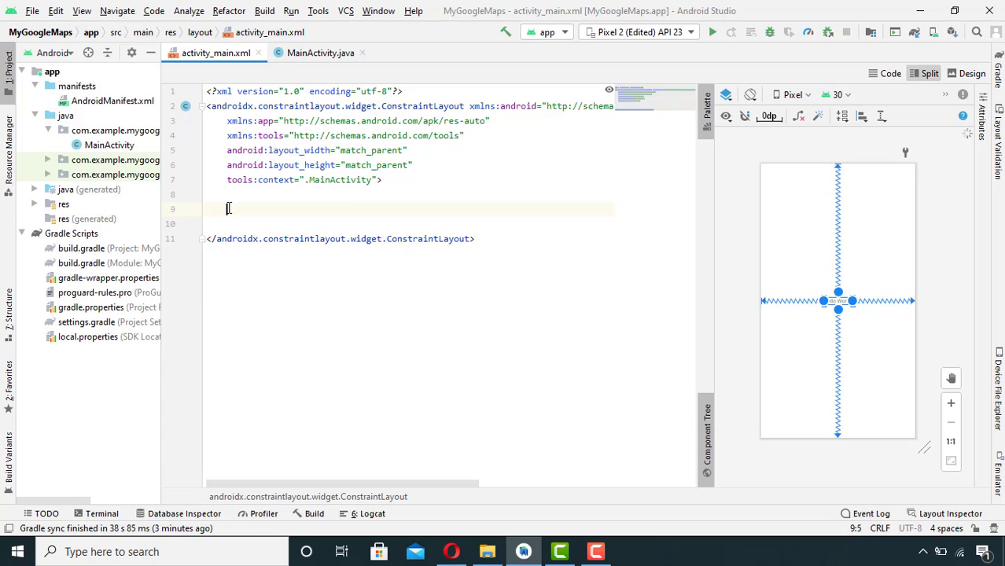
pyautogui.write('M')
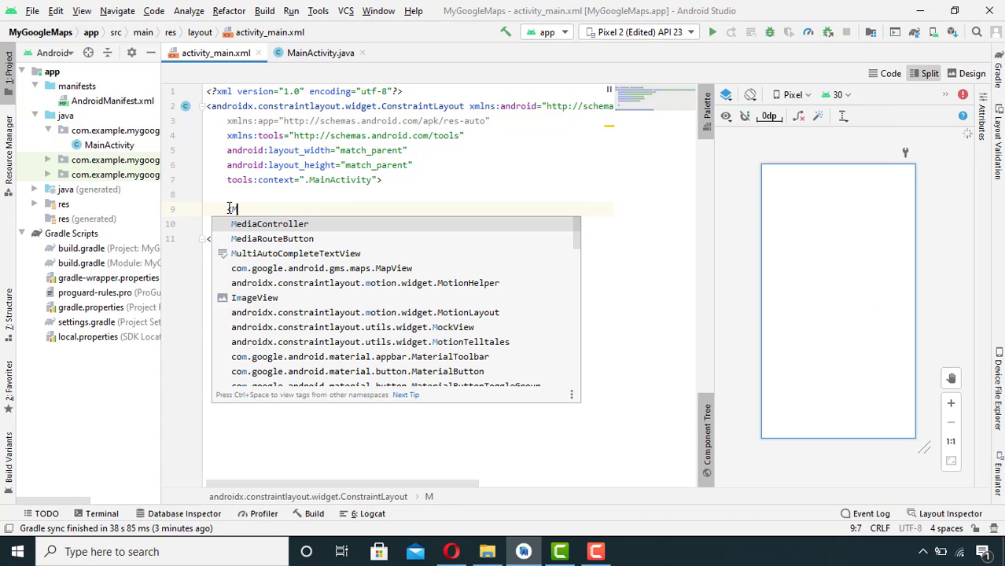
pyautogui.write('apView')
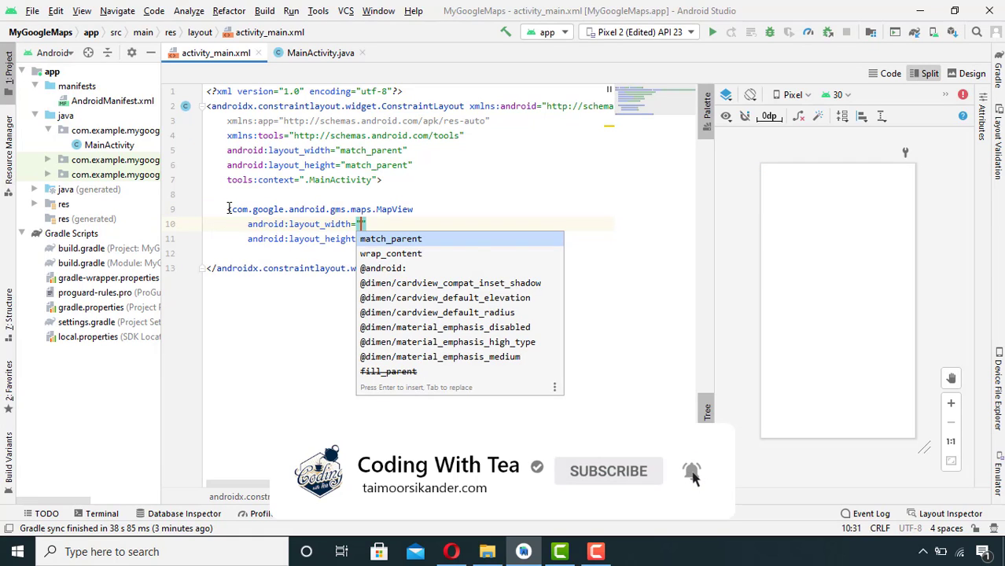
pyautogui.click(390, 239)
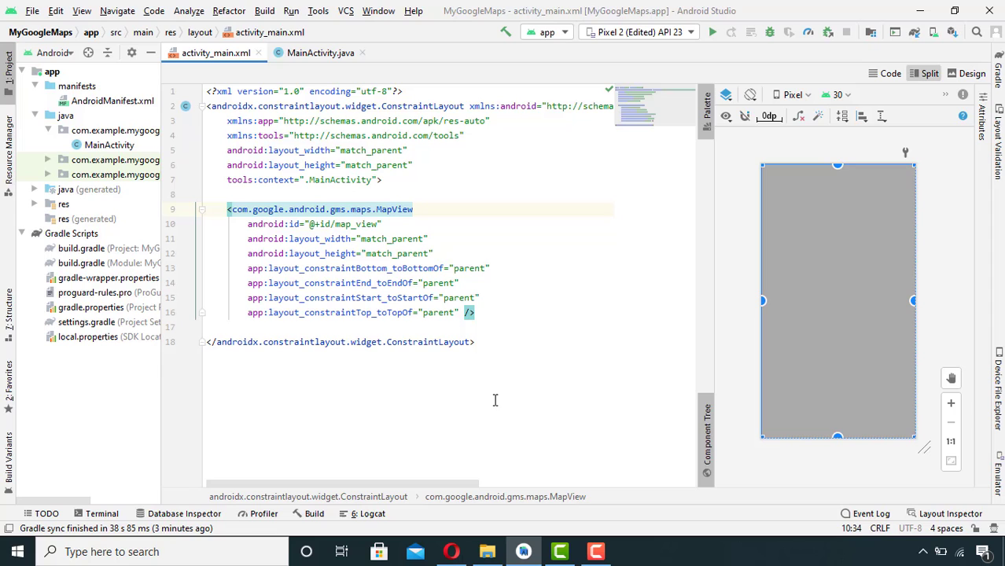
pyautogui.click(320, 53)
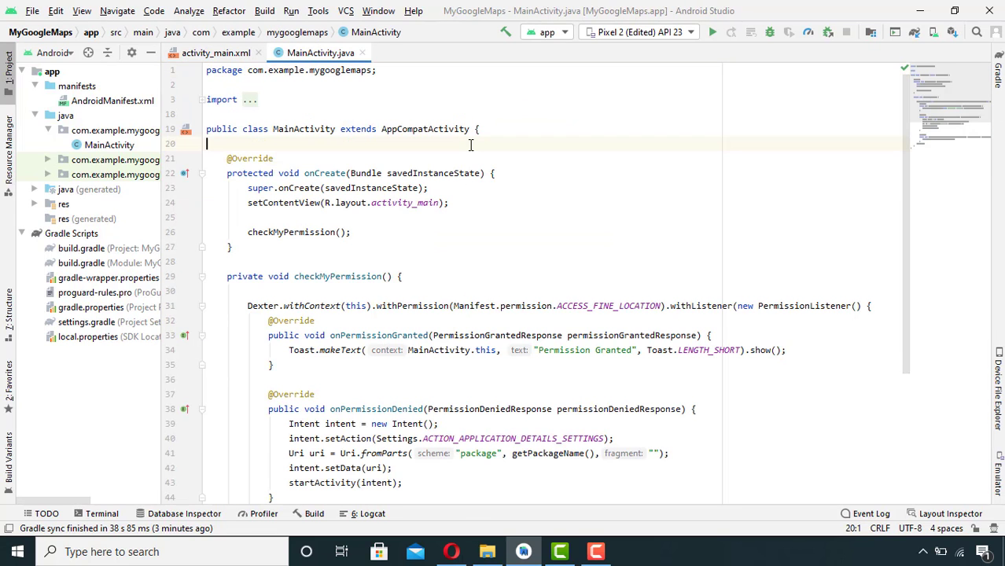
# Declare boolean isPermissionGranted and MapView mapView fields, and set isPermissionGranted = true in onPermissionGranted
pyautogui.write('b')
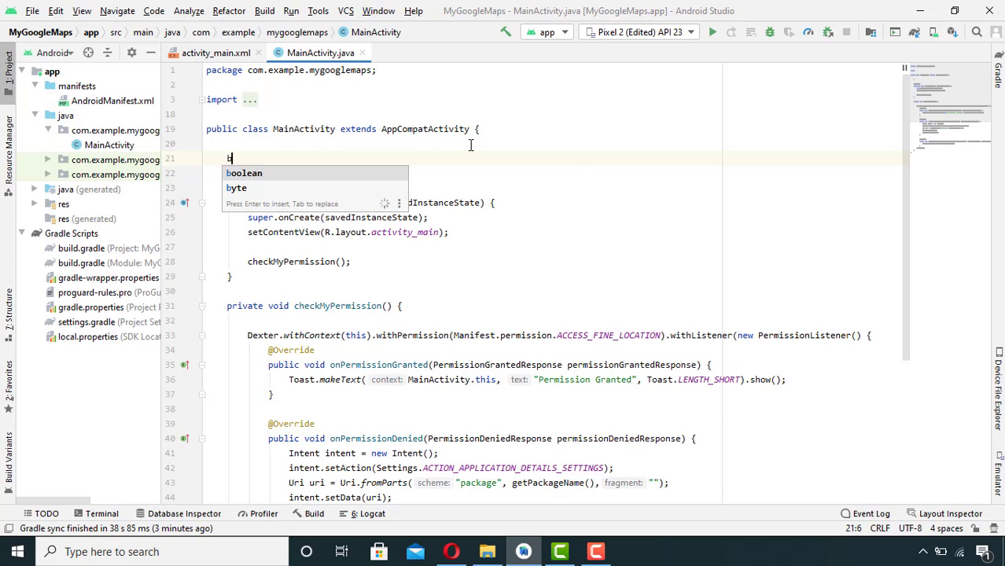
pyautogui.write('oolean is')
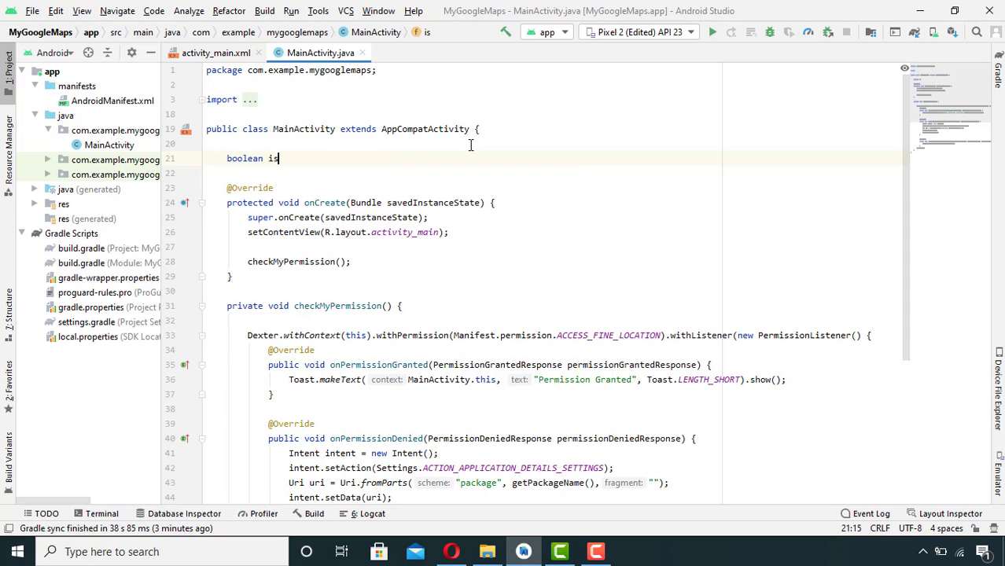
pyautogui.write('PermissionGrant')
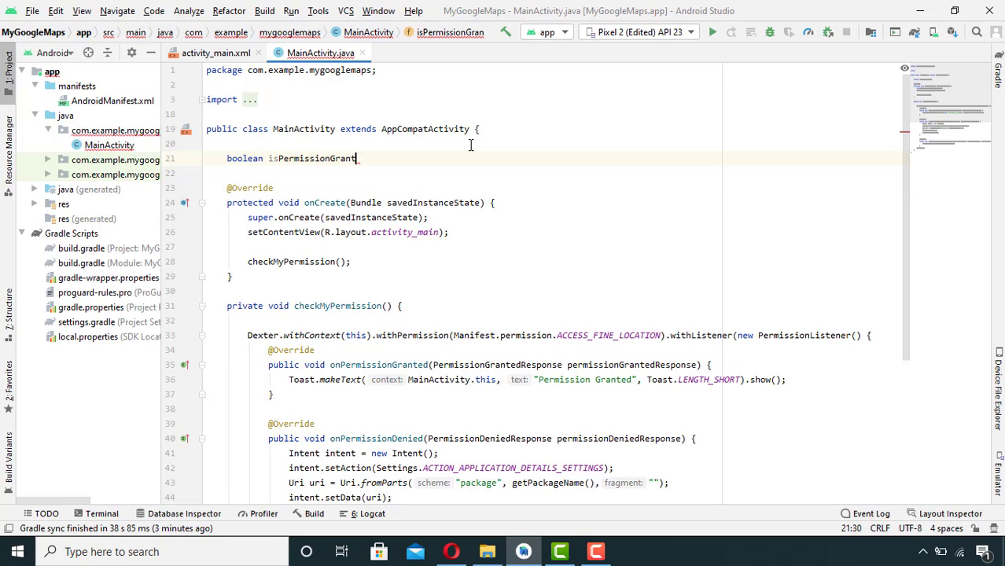
pyautogui.write('Ma')
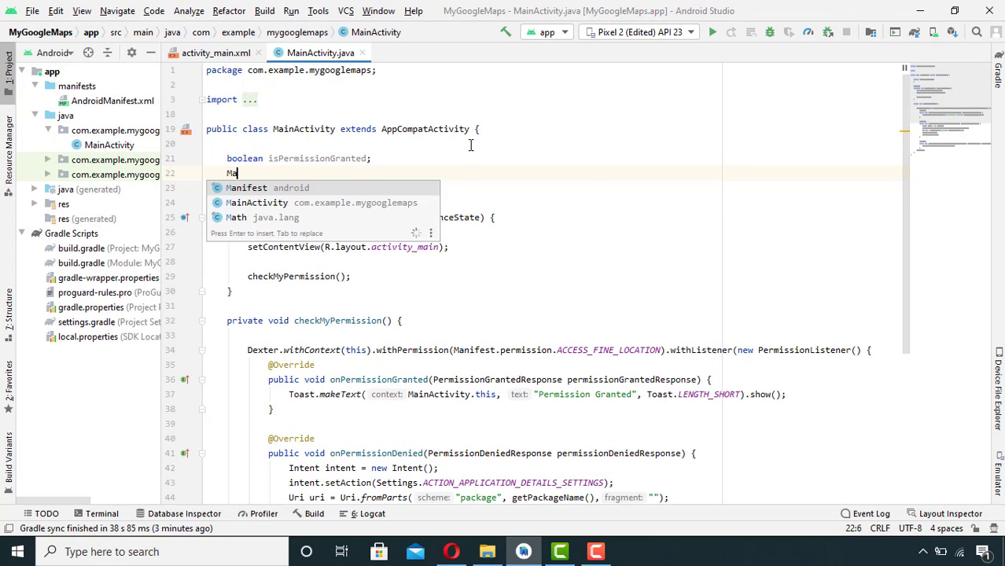
pyautogui.write('pView mapView;')
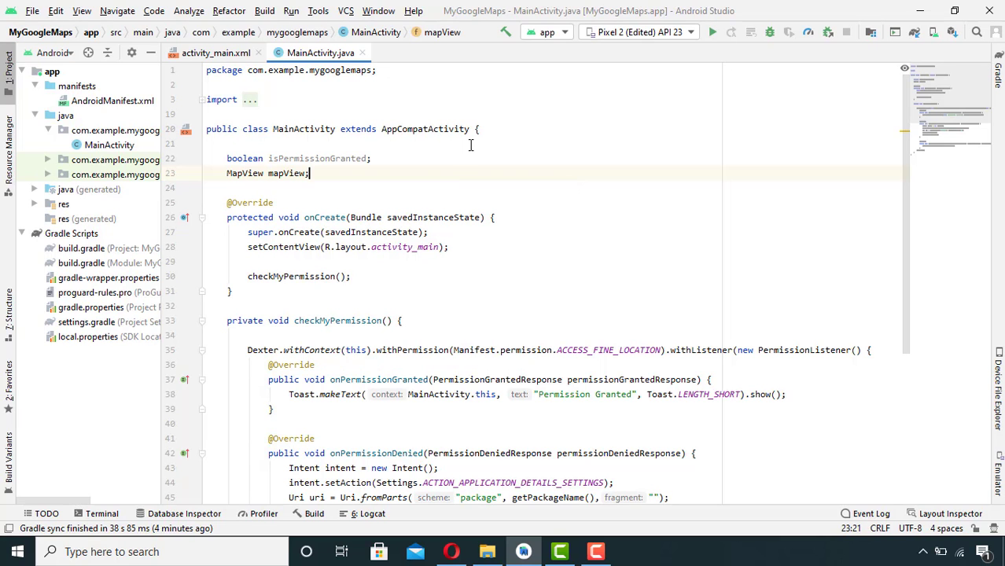
pyautogui.scroll(-3)
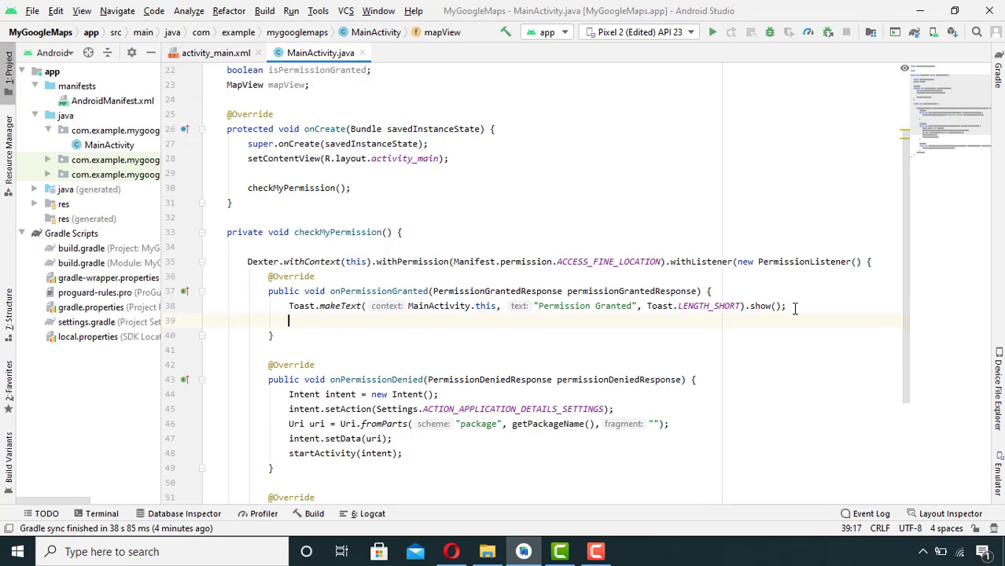
pyautogui.write('isPermissionGranted = true;')
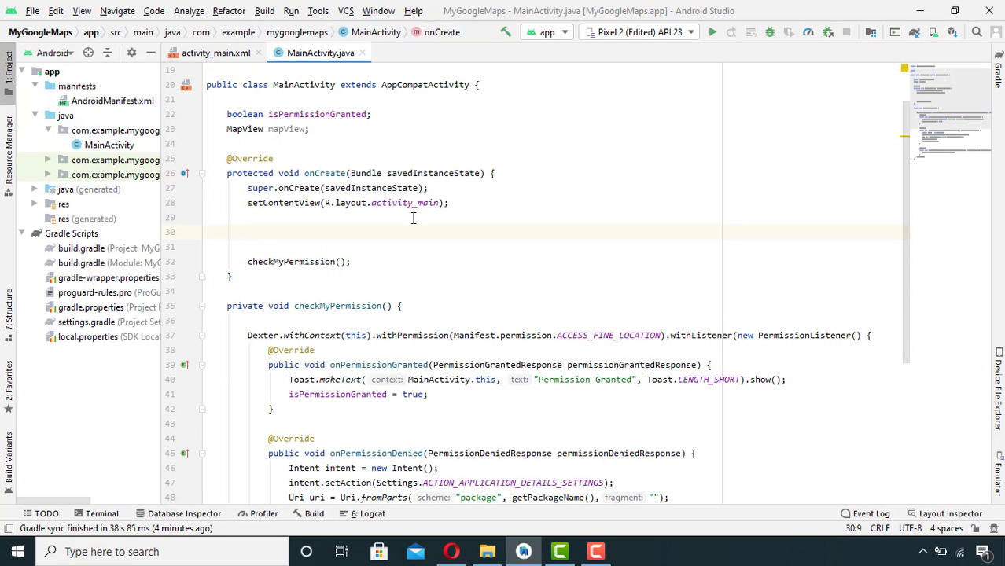
# Bind mapView to findViewById(R.id.map_view) in onCreate
pyautogui.write('mapView')
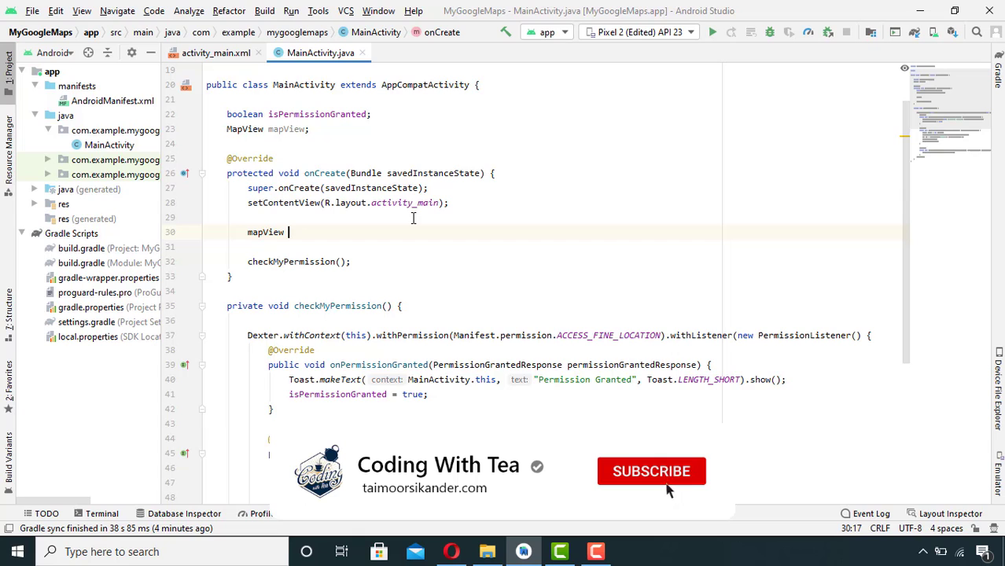
pyautogui.write('= ma')
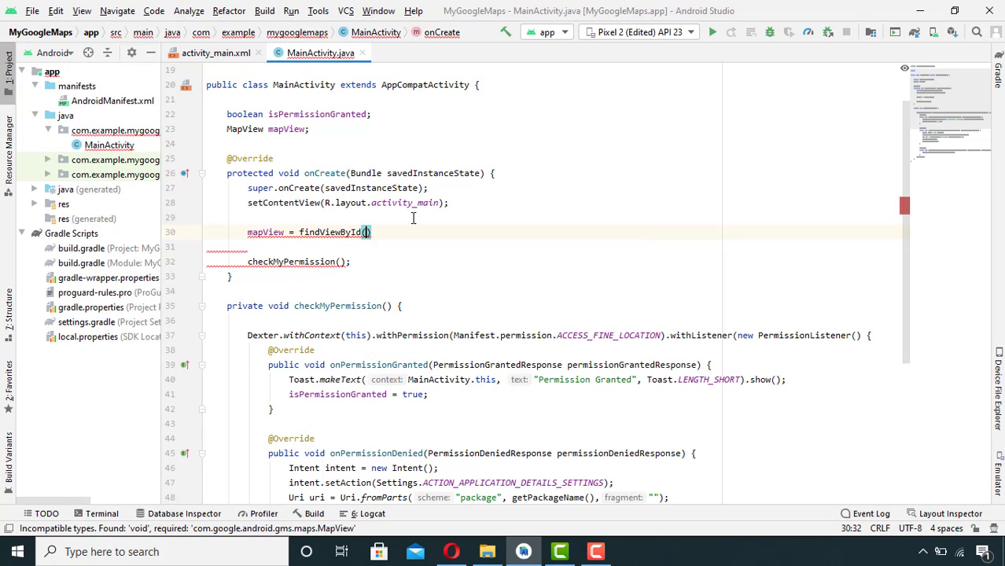
pyautogui.write('R.id')
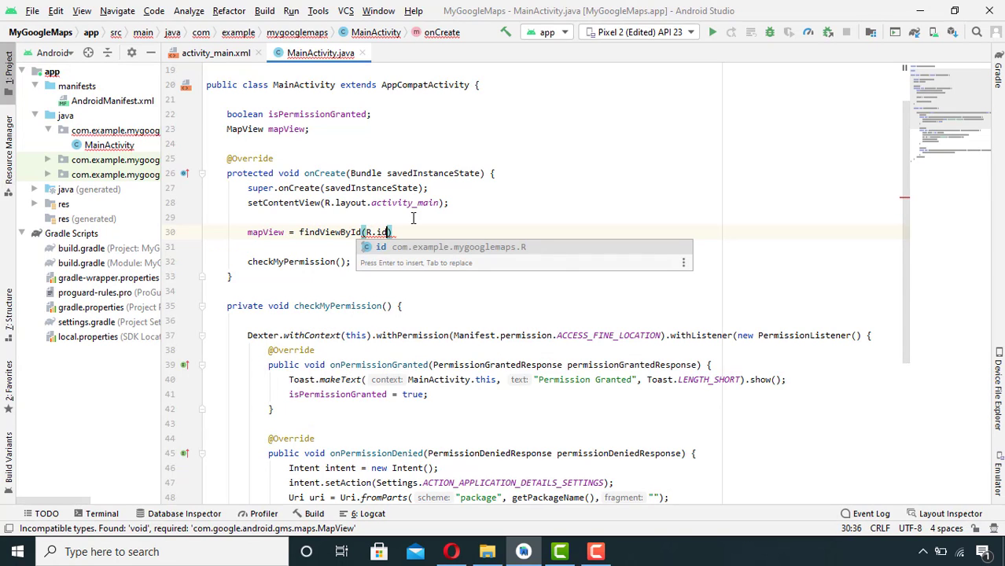
pyautogui.write('.')
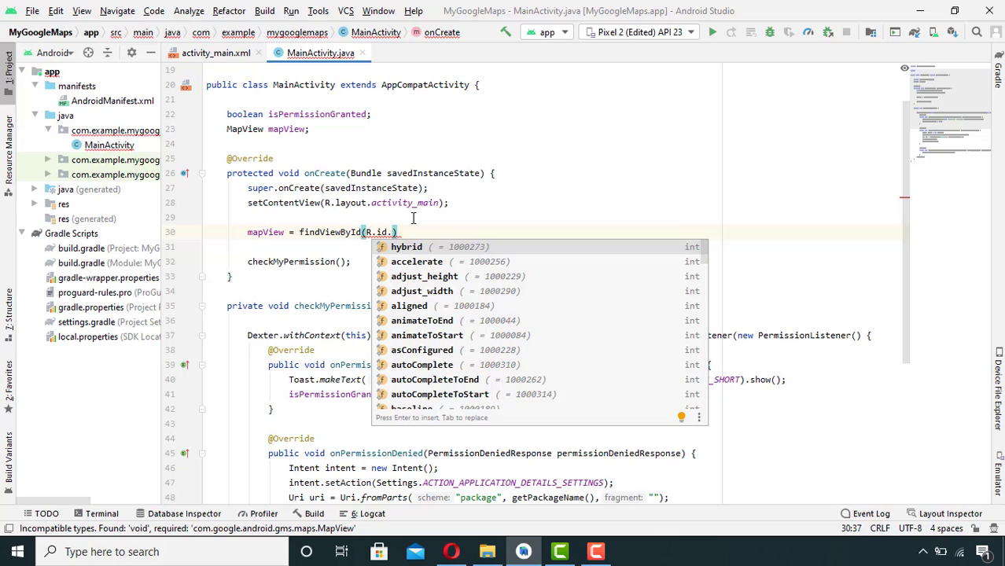
pyautogui.write('map_view')
pyautogui.write('if (')
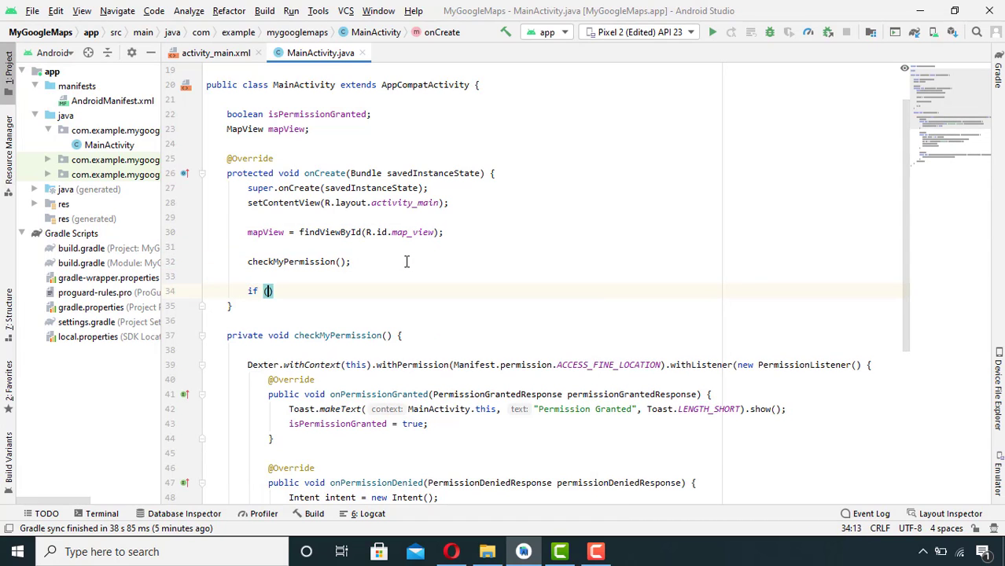
# Add an if (isPermissionGranted) block that calls mapView.getMapAsync(this)
pyautogui.write('isPermissionGranted')
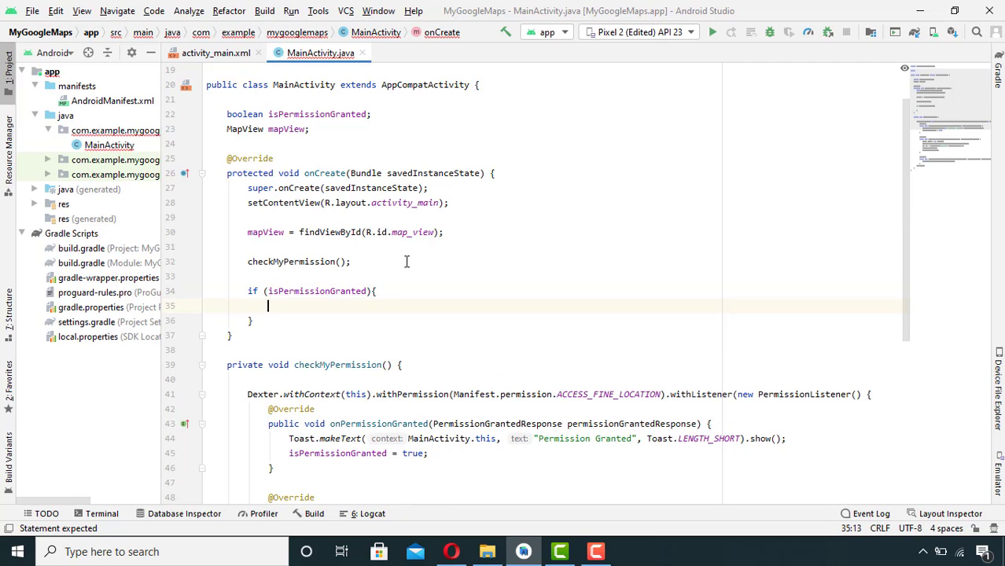
pyautogui.write('mapView')
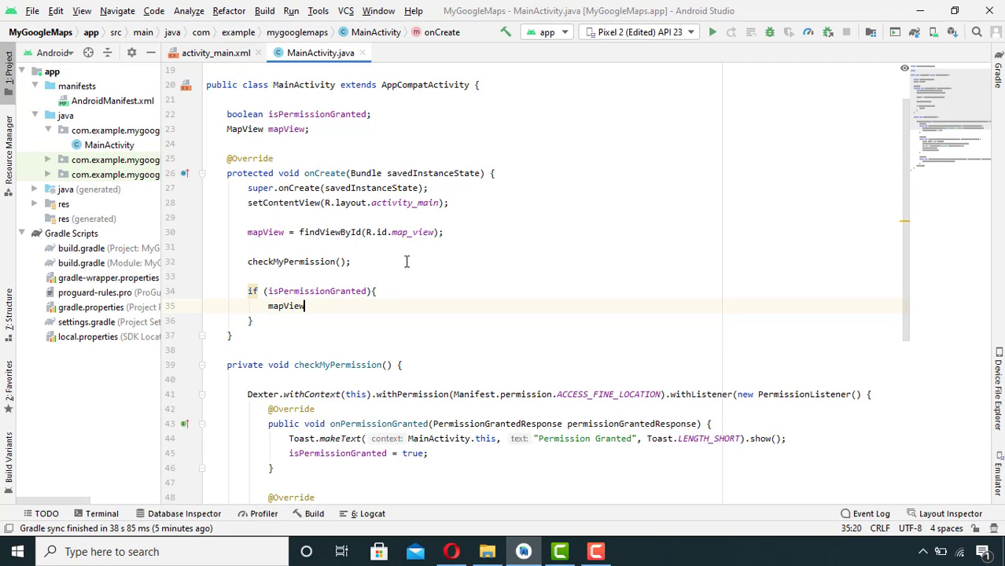
pyautogui.write('.getMapAsync(this);')
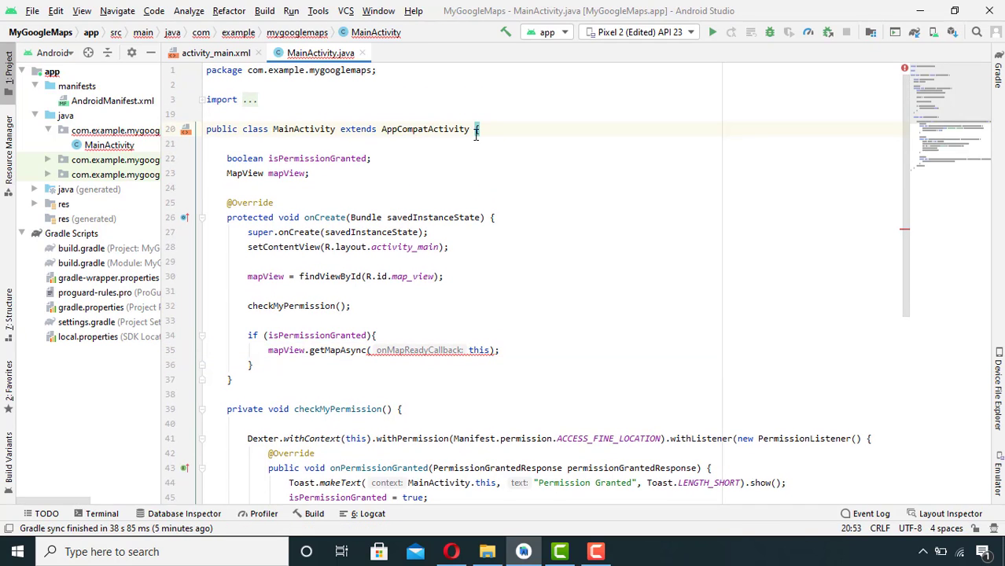
# Make MainActivity implement OnMapReadyCallback and generate the required onMapReady method via the quick fix
pyautogui.write('implements')
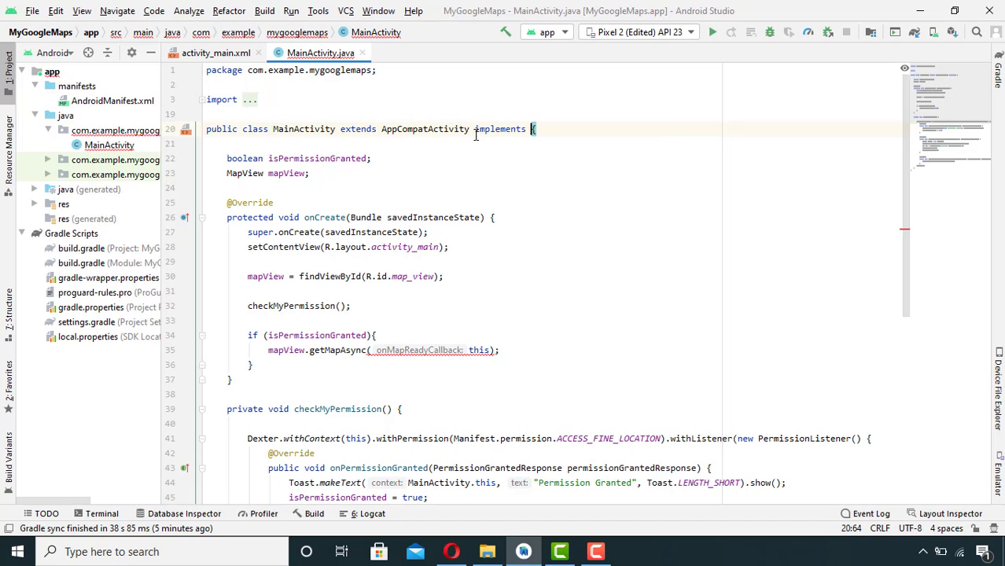
pyautogui.write('On')
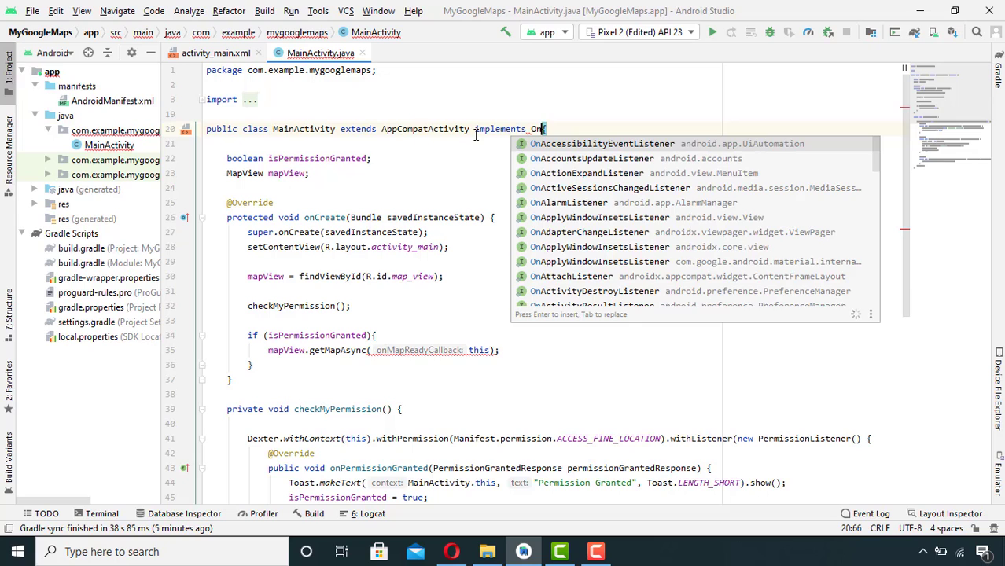
pyautogui.write('MapReadyCallback')
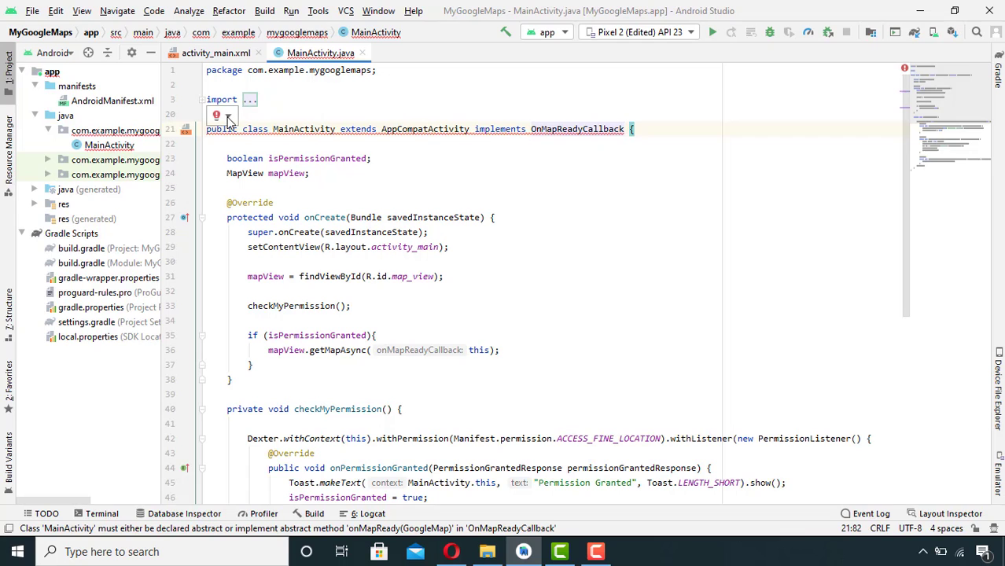
pyautogui.click(216, 115)
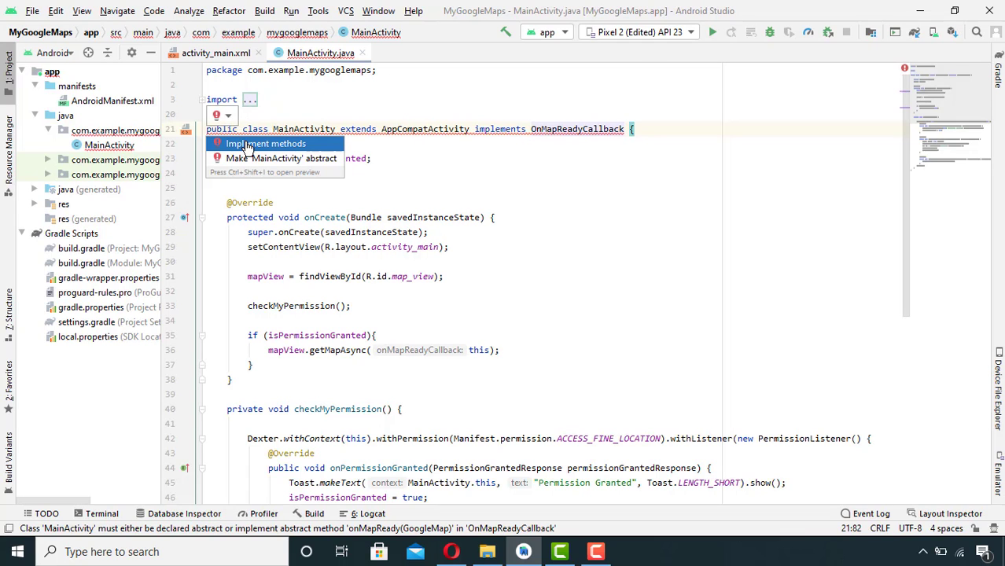
pyautogui.click(265, 144)
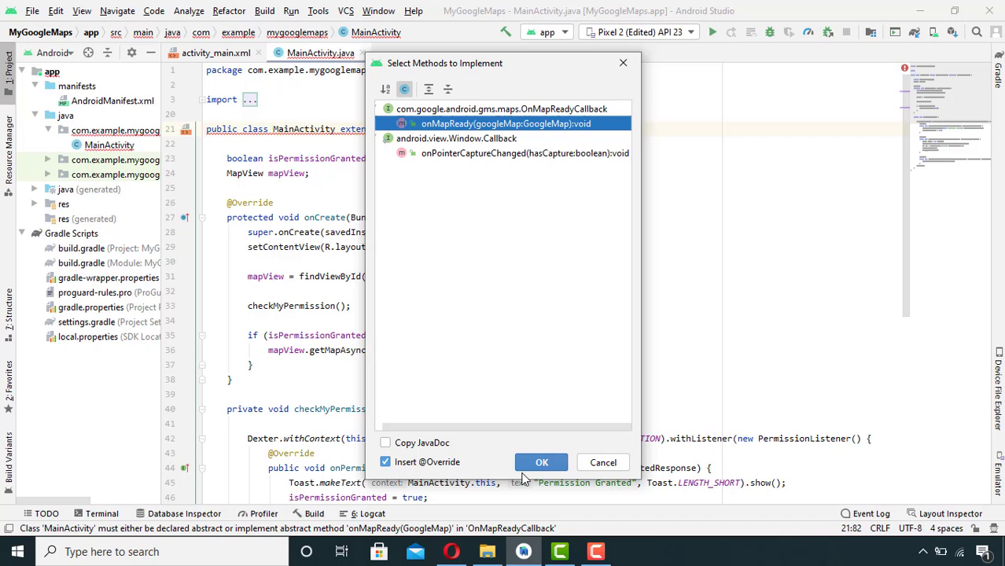
pyautogui.click(541, 462)
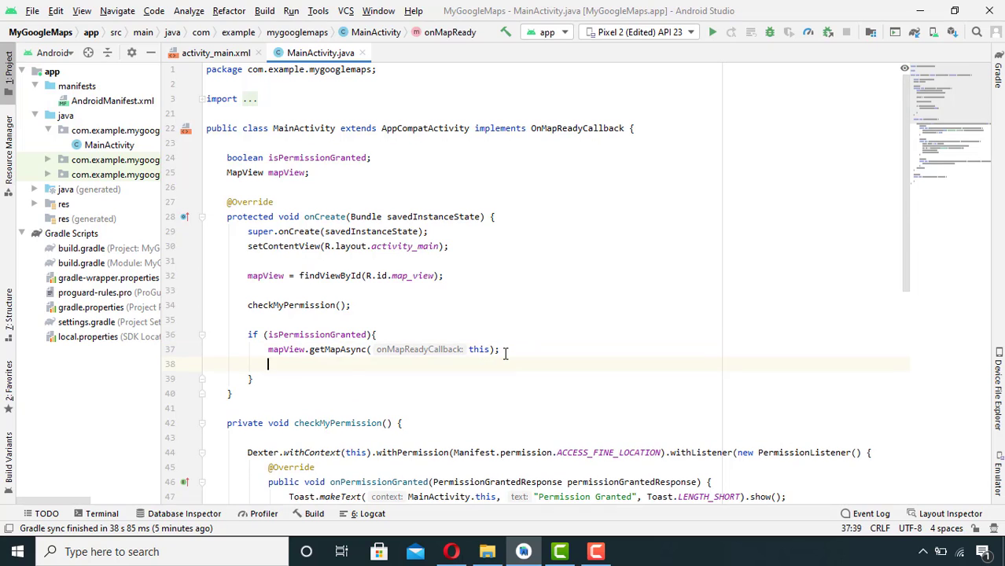
# Call mapView.onCreate(savedInstanceState) inside the permission block, checking the MapView docs in Opera
pyautogui.write('mapView')
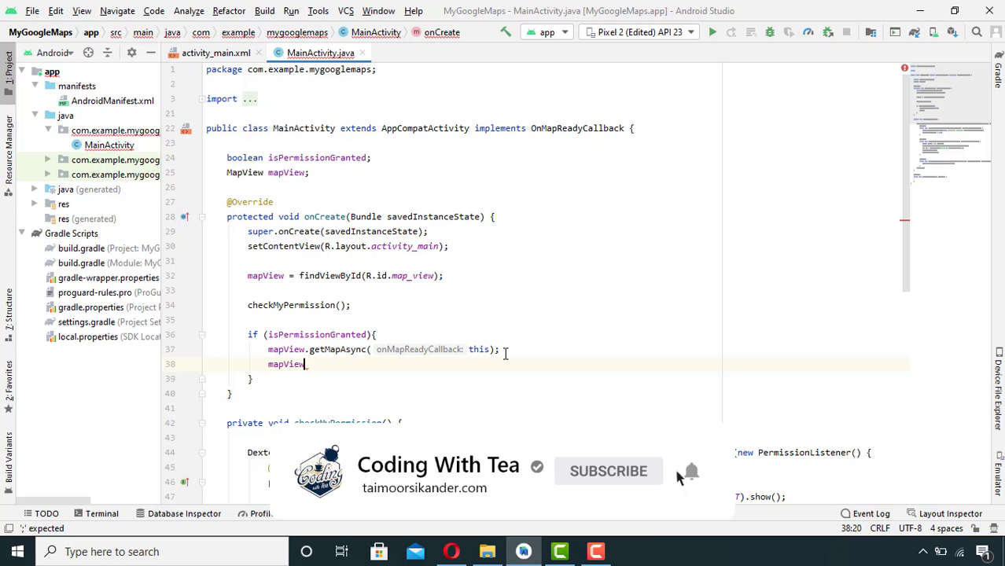
pyautogui.write('.on')
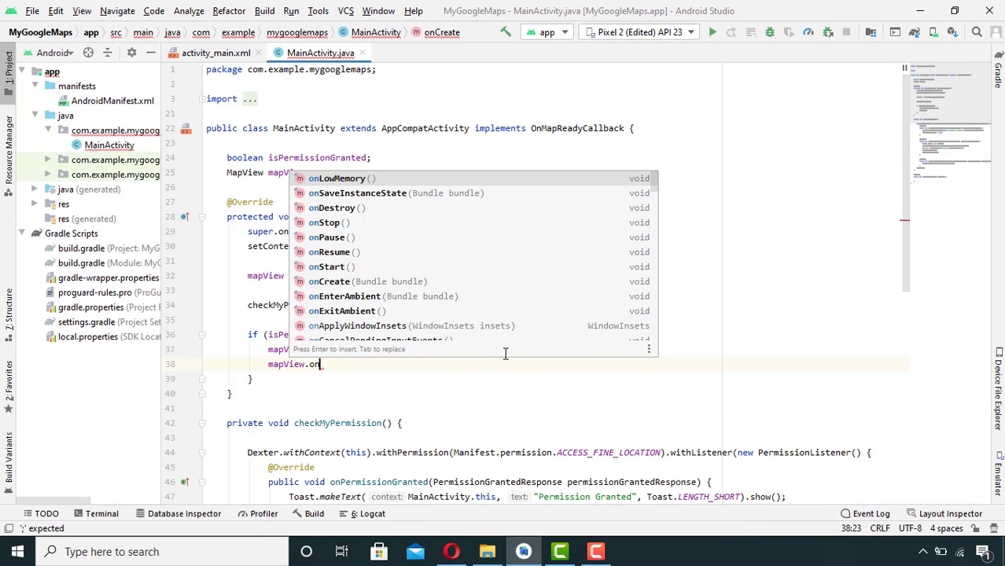
pyautogui.write('ceState);')
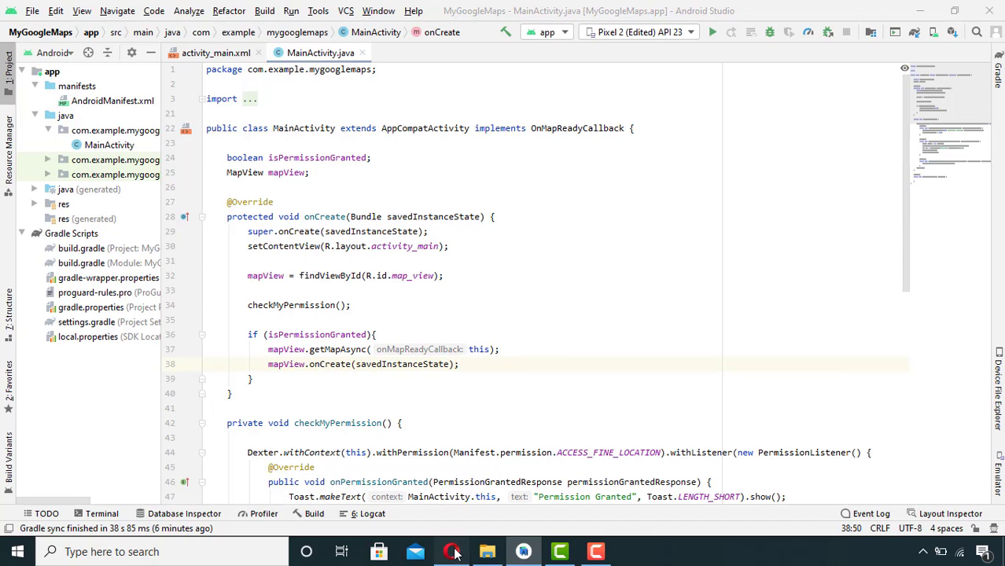
pyautogui.click(451, 552)
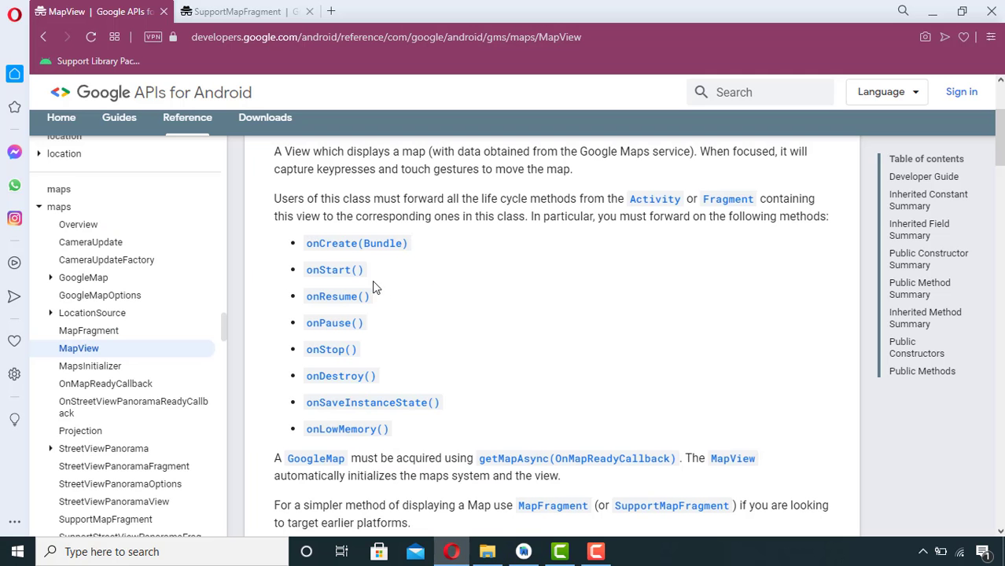
pyautogui.moveTo(659, 268)
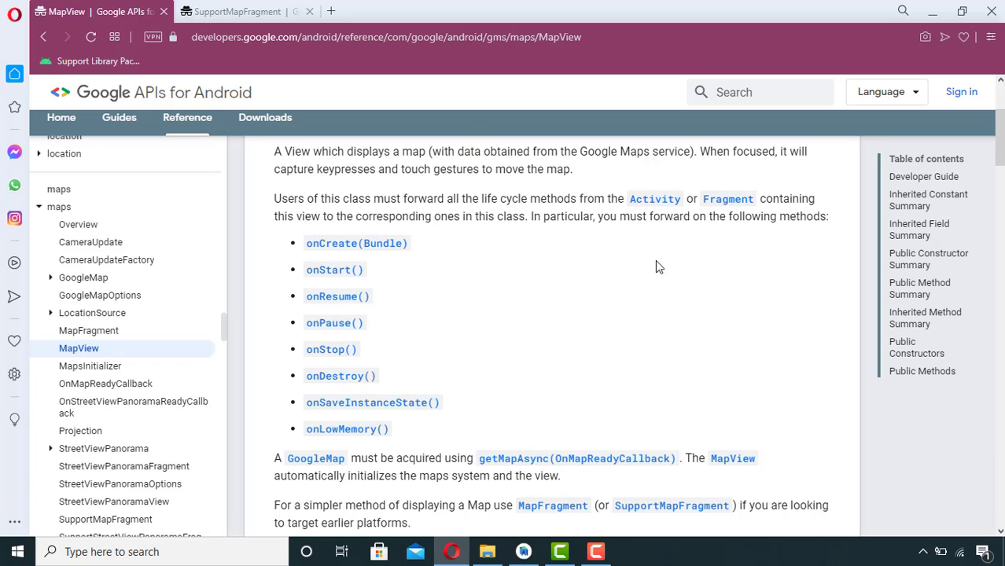
pyautogui.moveTo(659, 357)
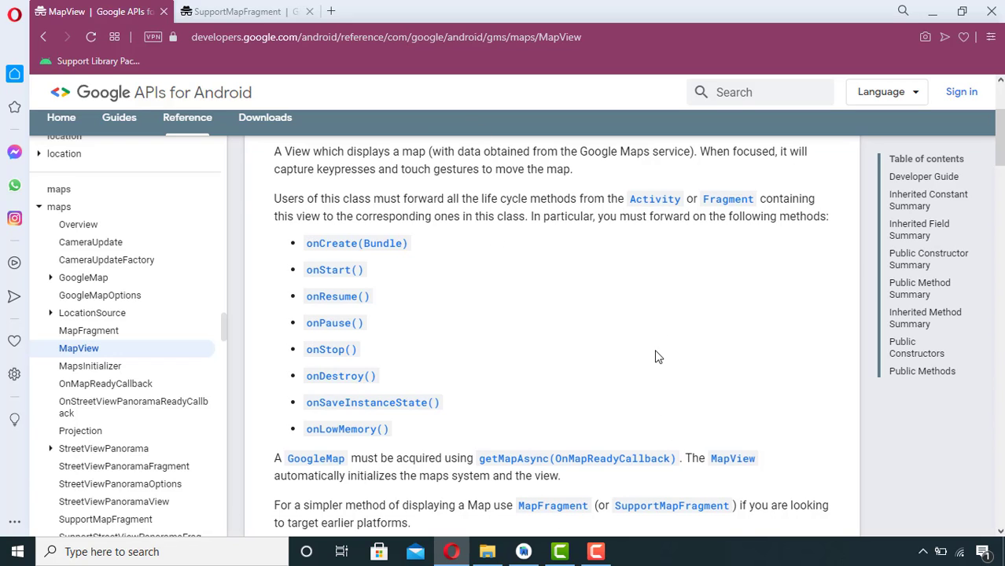
pyautogui.click(524, 551)
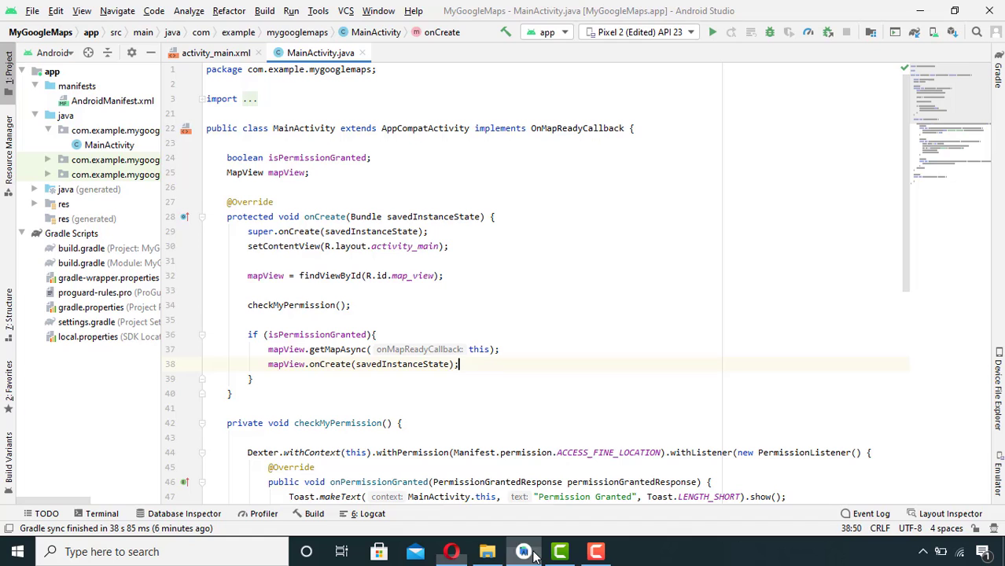
# Generate onStart, onResume, onPause, onStop, onDestroy and onSaveInstanceState overrides at the end of MainActivity
pyautogui.scroll(-3)
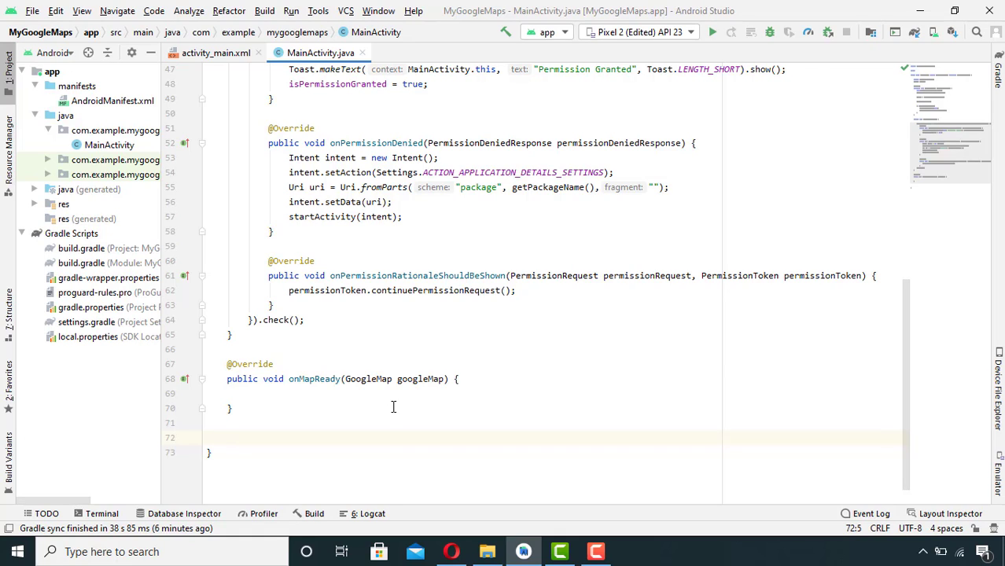
pyautogui.write('cted void onStart() {')
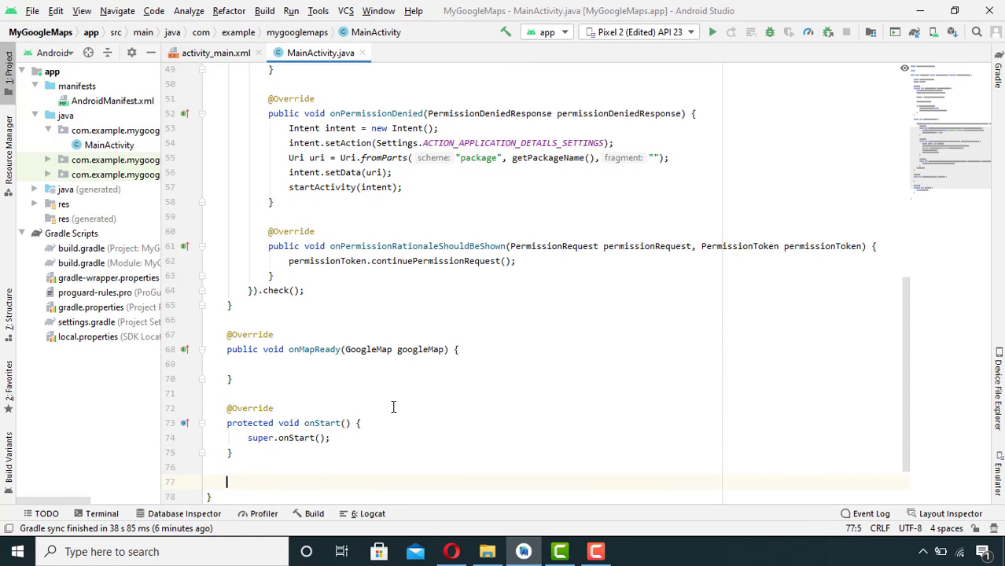
pyautogui.write('onResume() {')
pyautogui.write('protected void onPause() {')
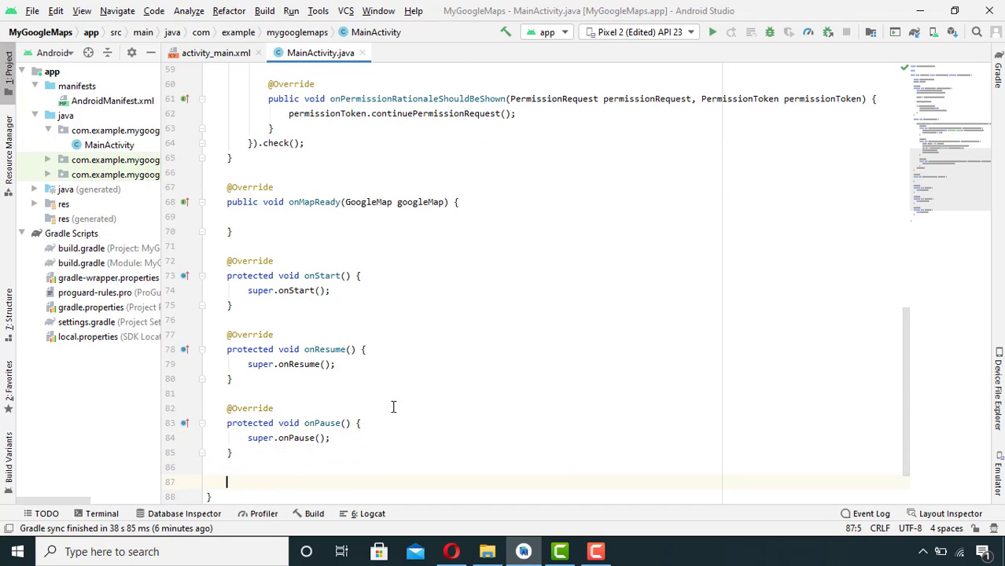
pyautogui.write('onStop() {')
pyautogui.write('protected void onDestroy() {')
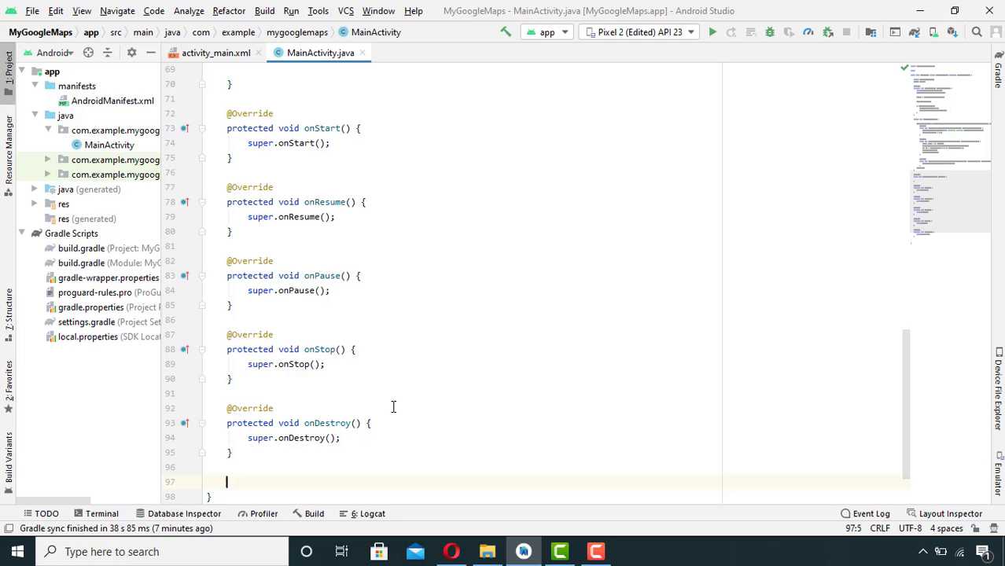
pyautogui.write('onSaveInsta')
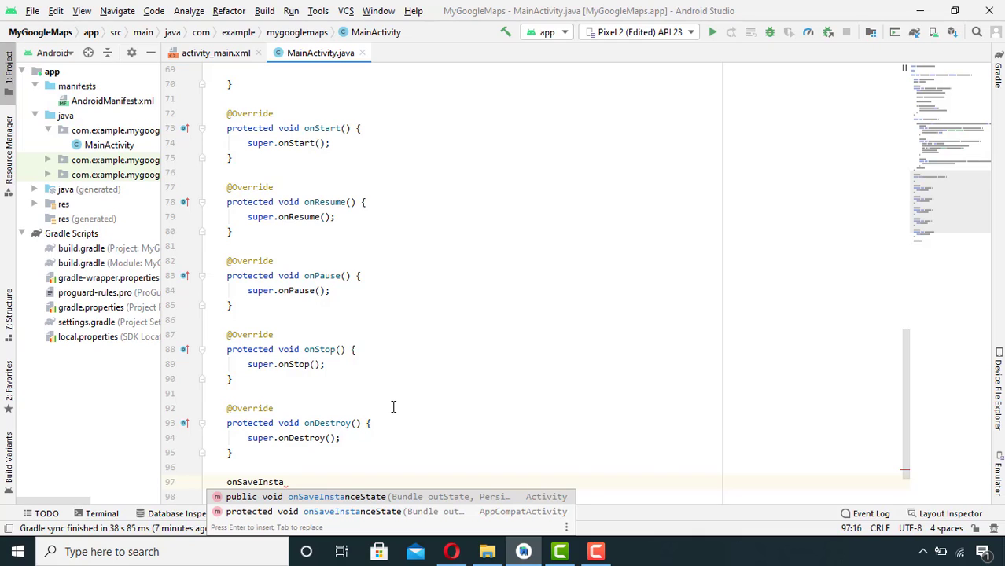
pyautogui.press('Enter')
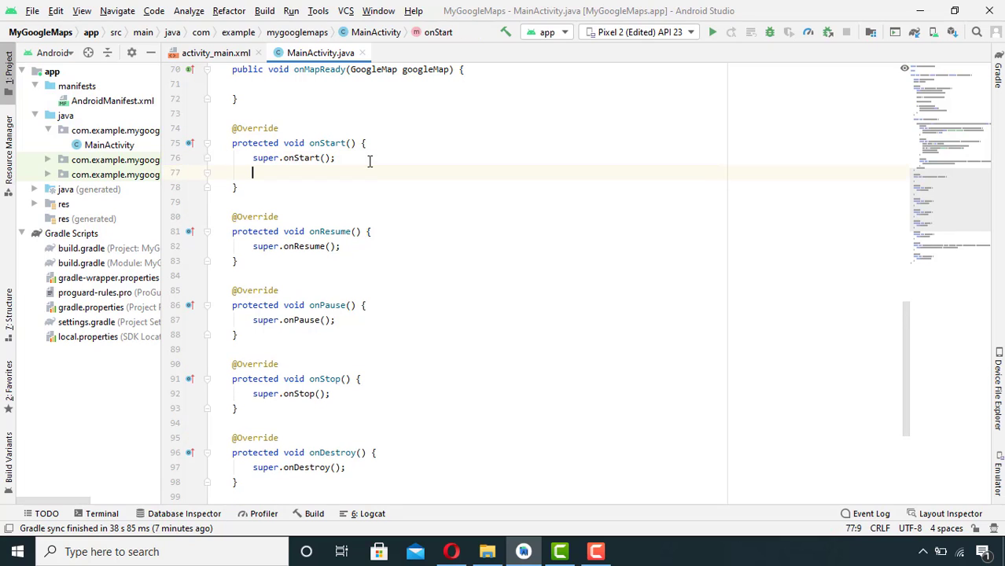
# Forward onStart, onResume, onPause, onDestroy, onSaveInstanceState(outState) and onLowMemory to the matching mapView calls
pyautogui.write('mapView')
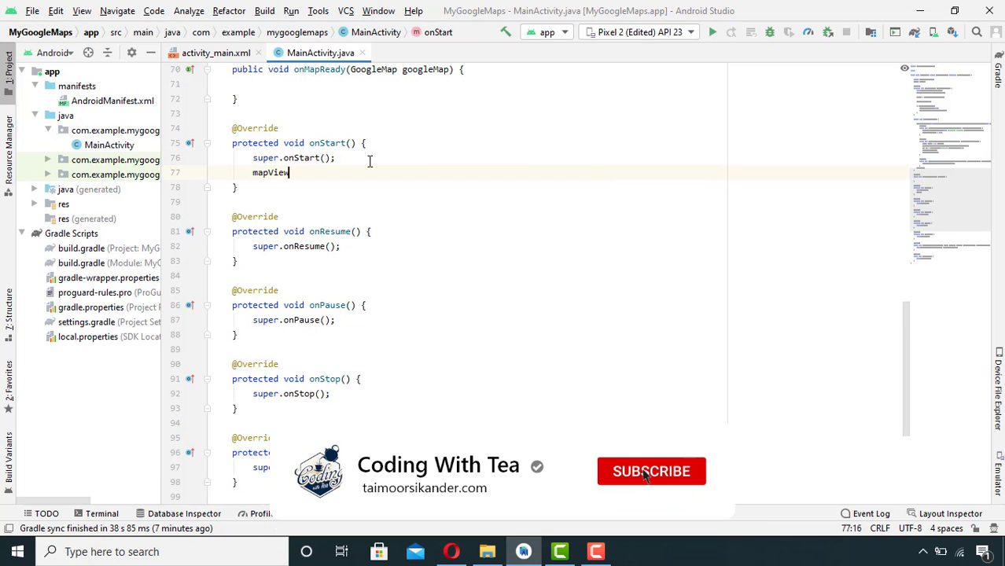
pyautogui.write('.')
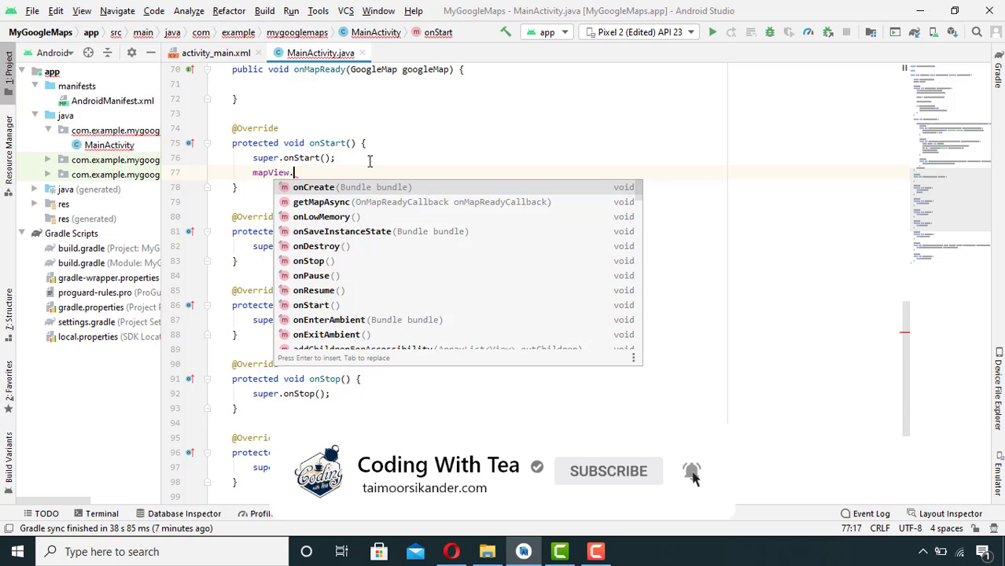
pyautogui.write('Start();')
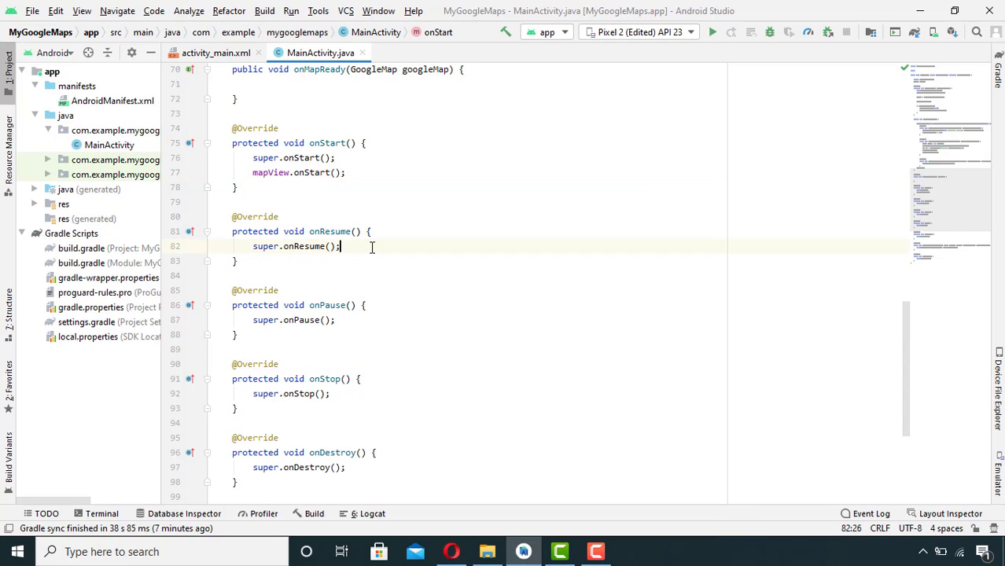
pyautogui.write('mapView.onResume();')
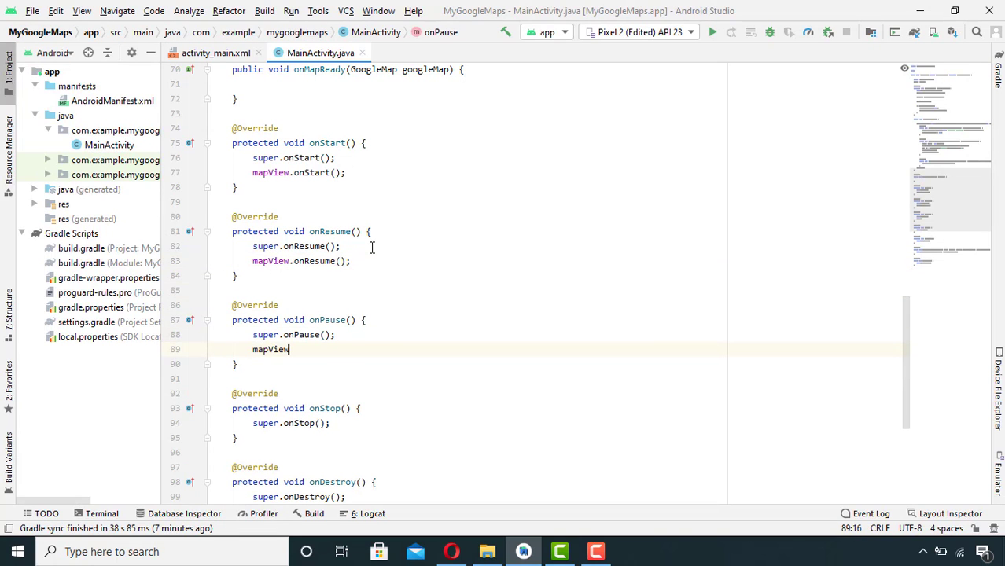
pyautogui.write('.onPause();')
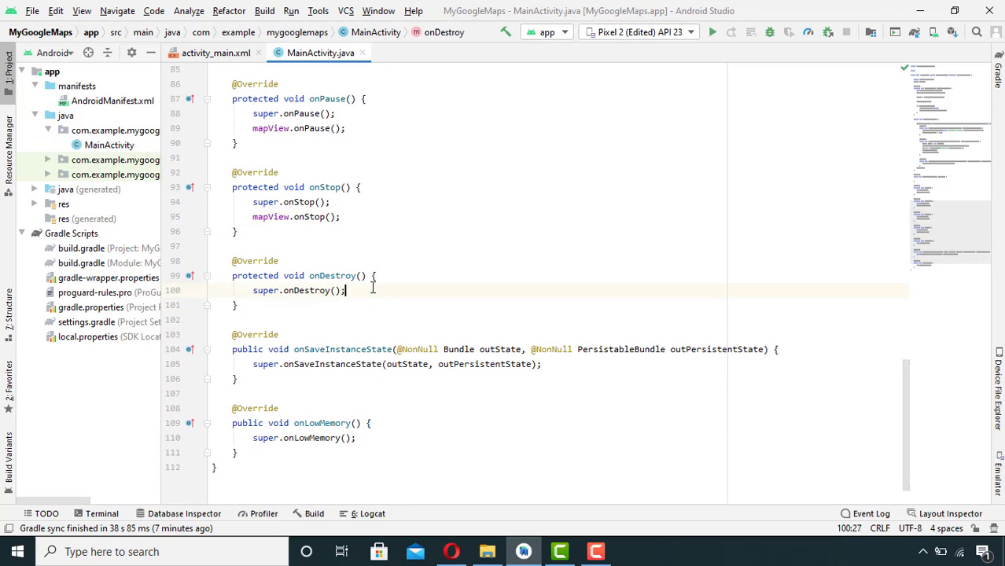
pyautogui.write('mapView.onDestroy();')
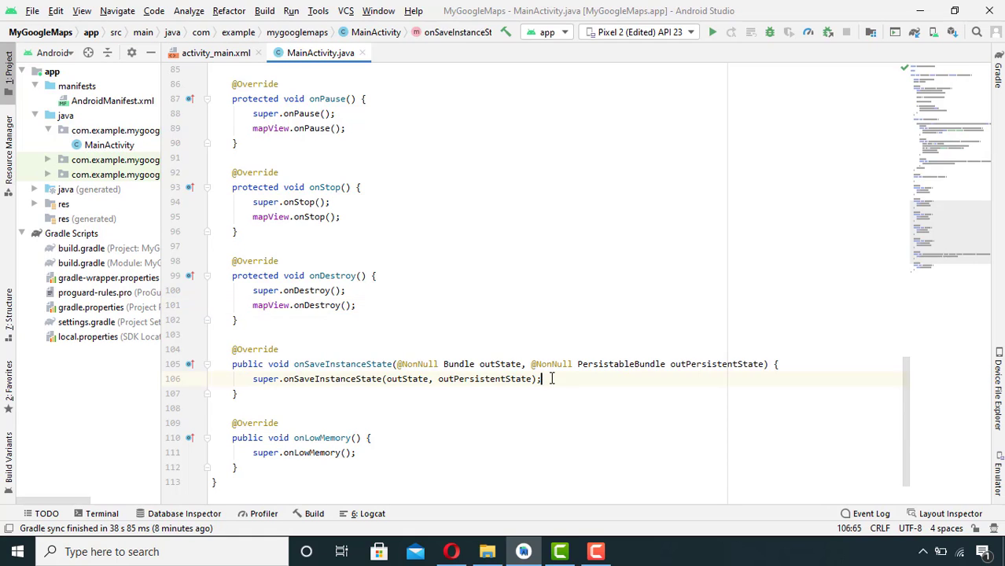
pyautogui.write('mapView.d')
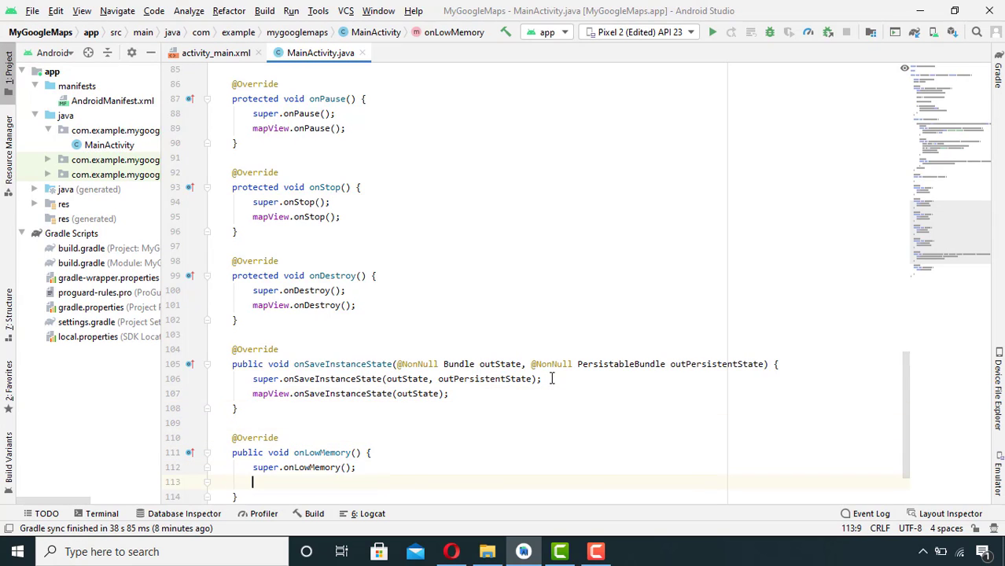
pyautogui.write('mapView')
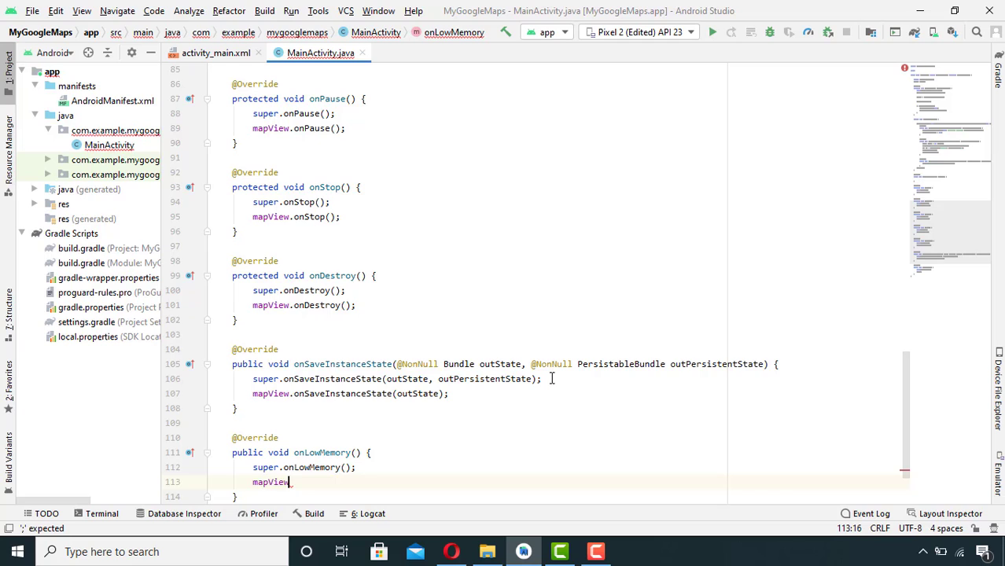
pyautogui.write('o')
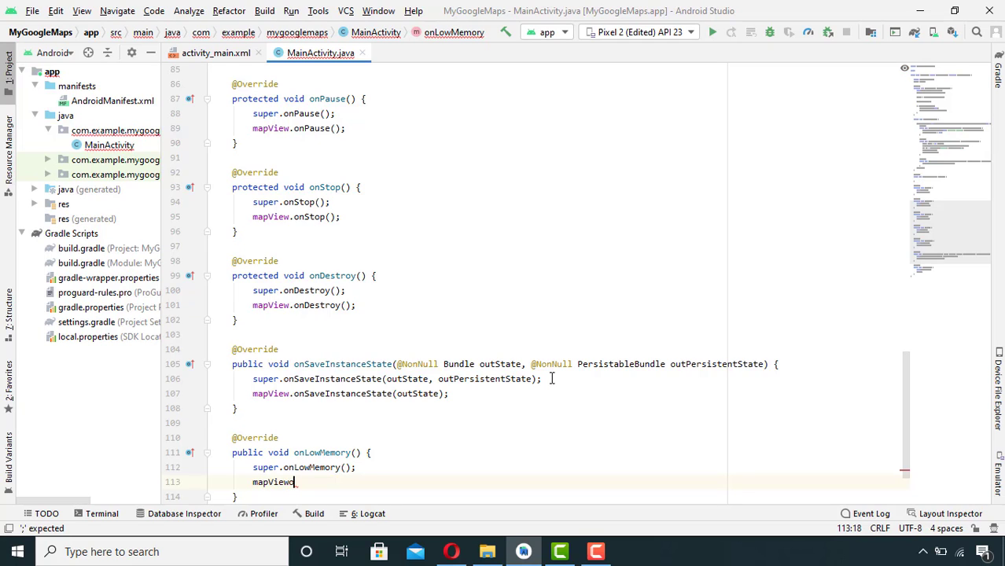
pyautogui.write('.onLowMemory();')
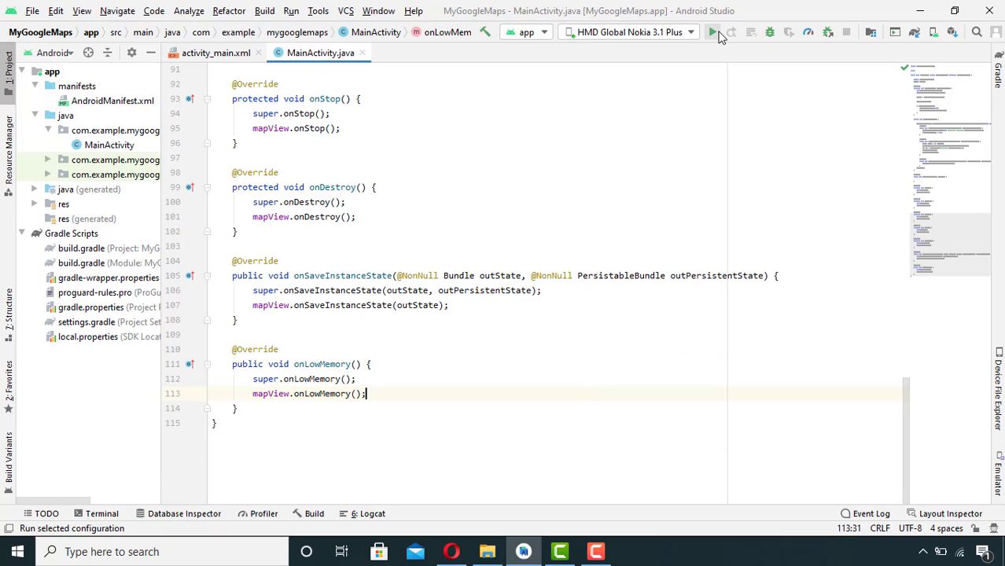
pyautogui.moveTo(711, 33)
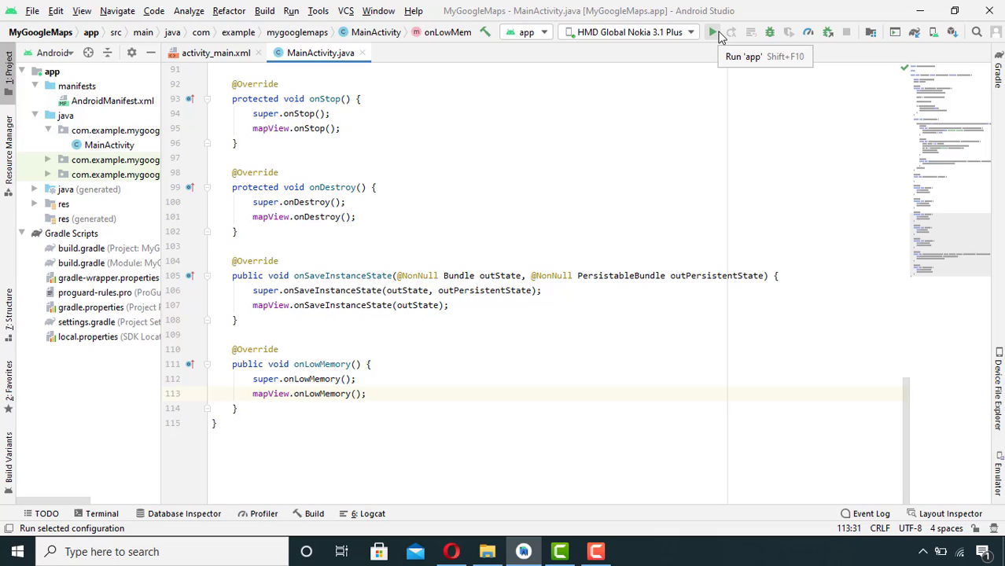
# Build and run the app on the emulator so it shows the Google world map
pyautogui.click(712, 32)
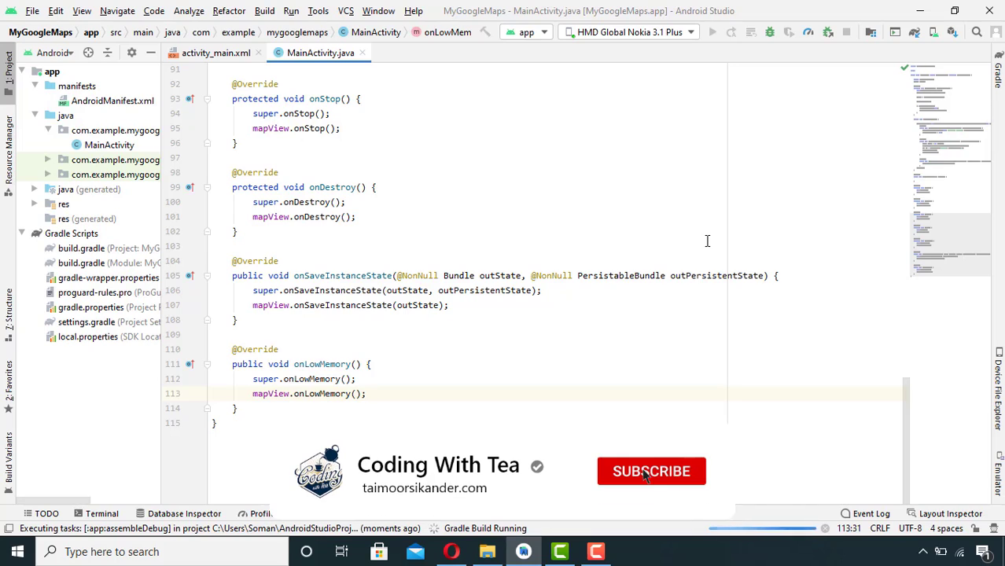
pyautogui.click(651, 471)
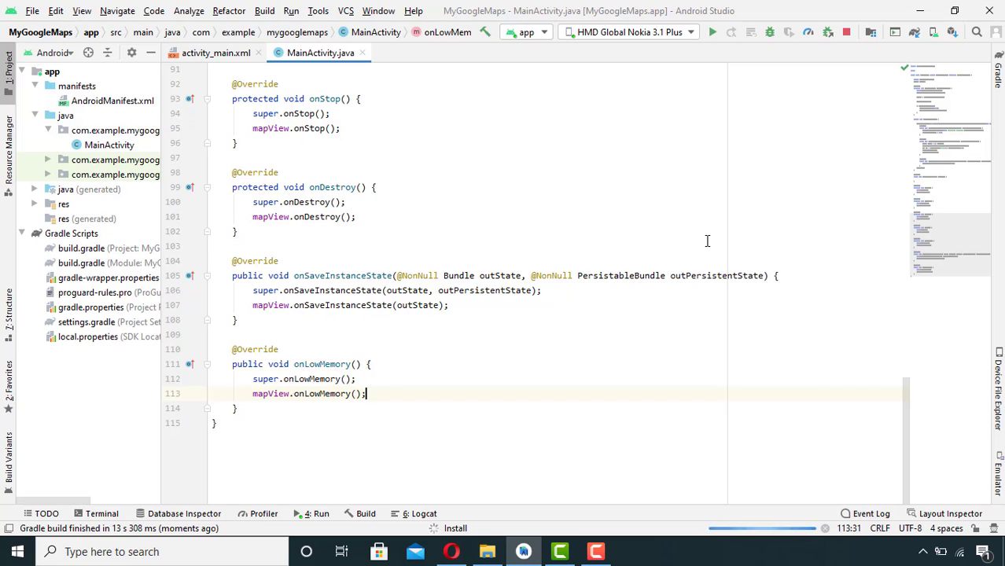
pyautogui.click(712, 32)
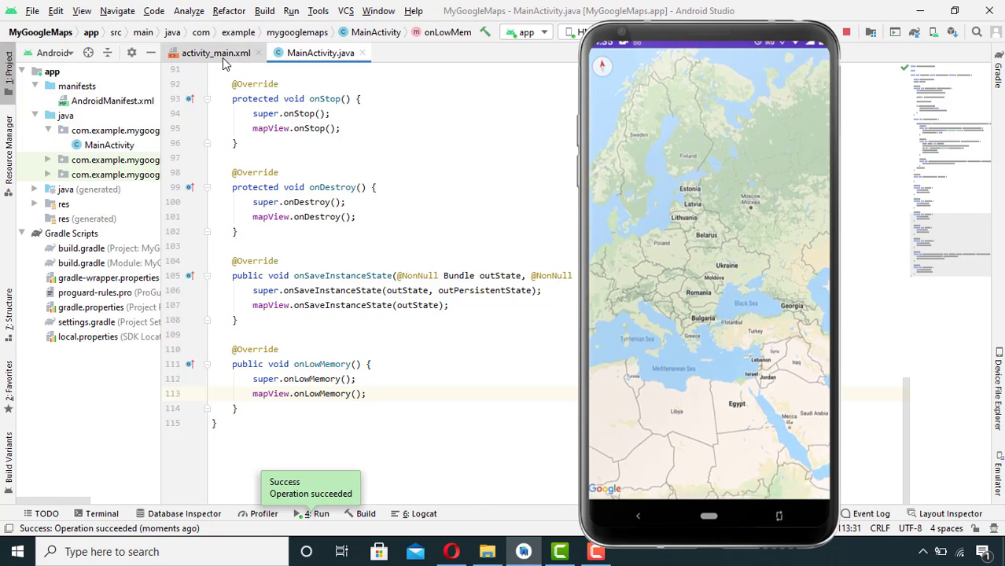
pyautogui.click(215, 53)
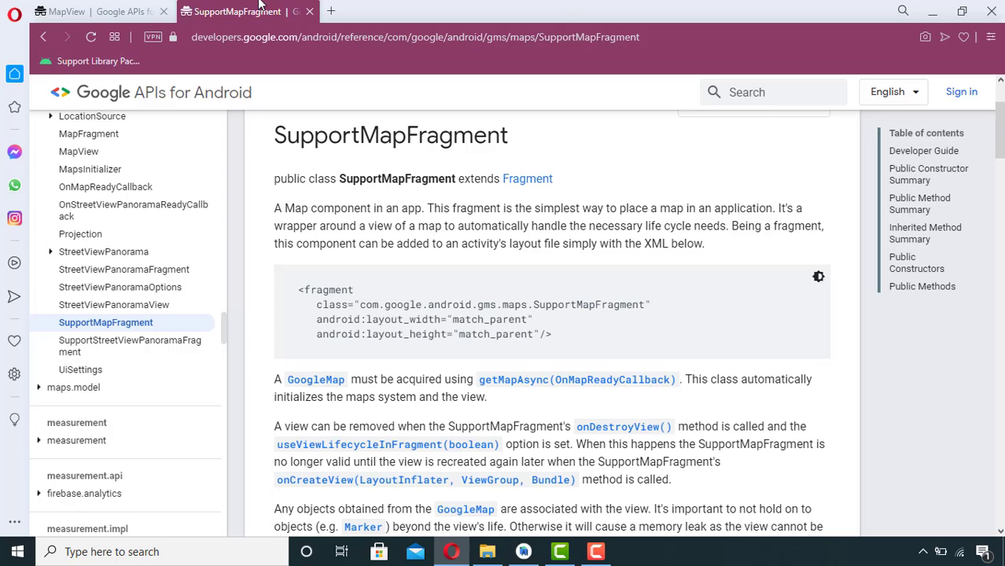
pyautogui.moveTo(555, 340)
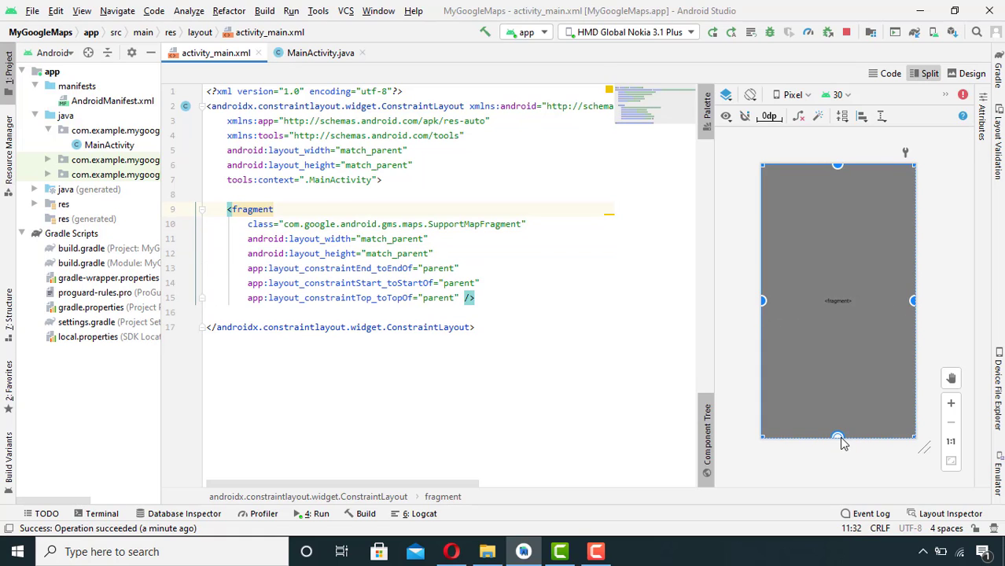
# Constrain the SupportMapFragment's bottom edge to the parent in activity_main
pyautogui.click(320, 53)
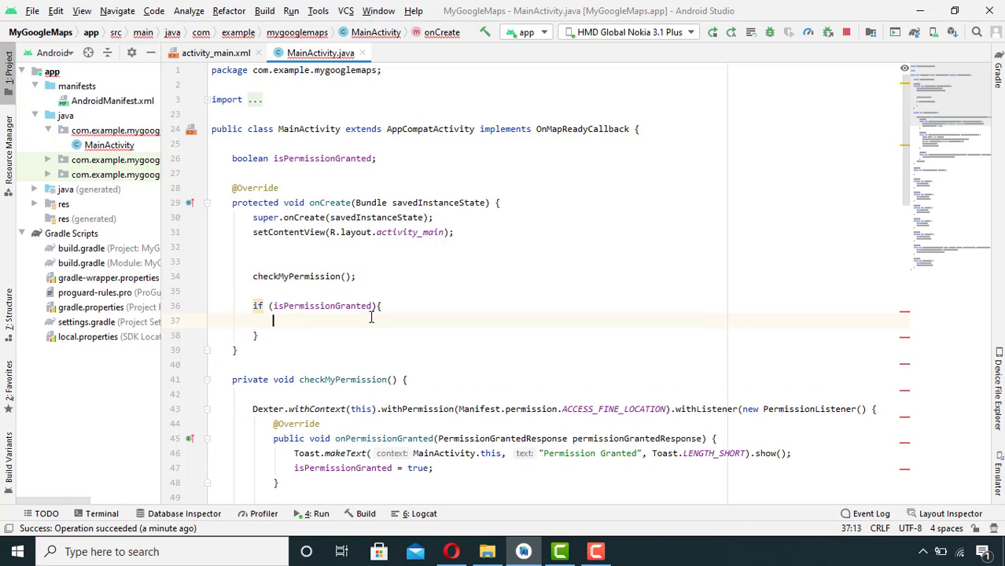
# Declare supportMapFragment as (SupportMapFragment) getSupportFragmentManager().findFragmentById(R.id.fragment) inside the permission block
pyautogui.scroll(-3)
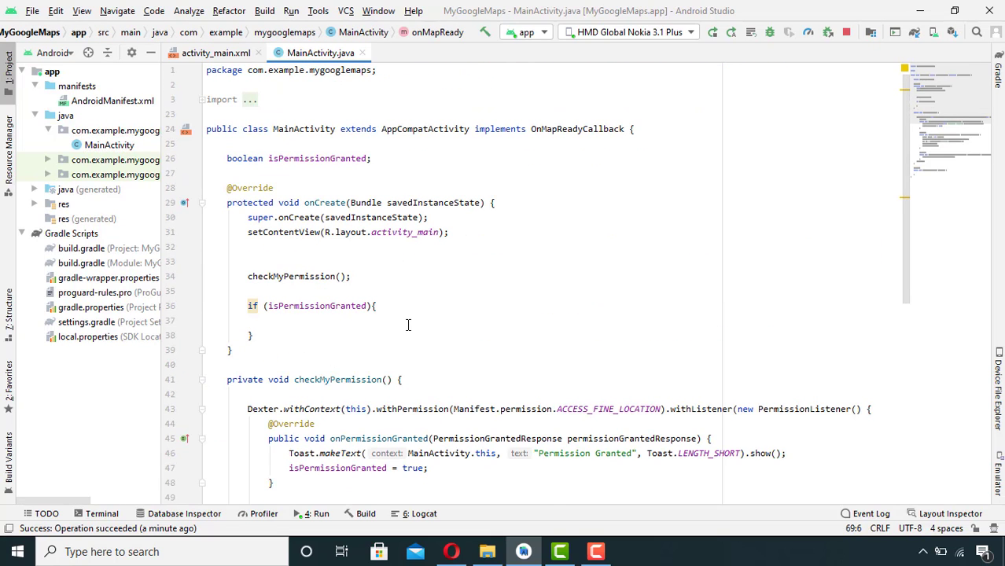
pyautogui.write('s')
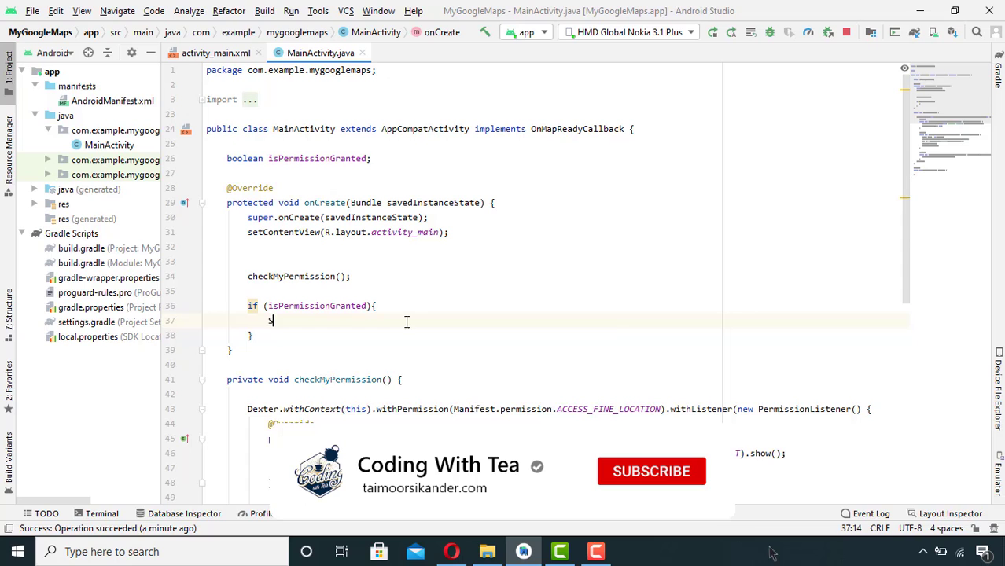
pyautogui.write('upp')
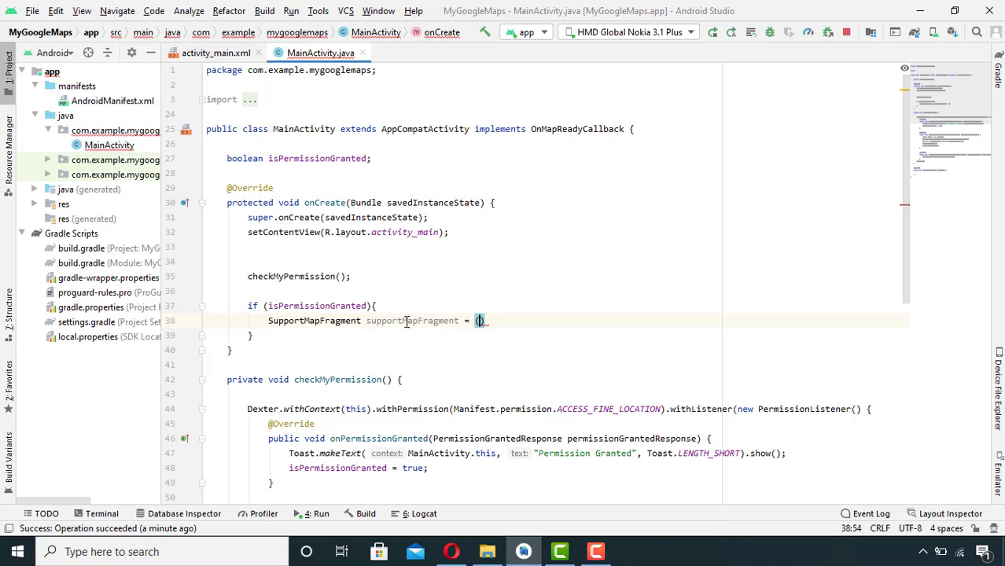
pyautogui.write('SupportMapFragment')
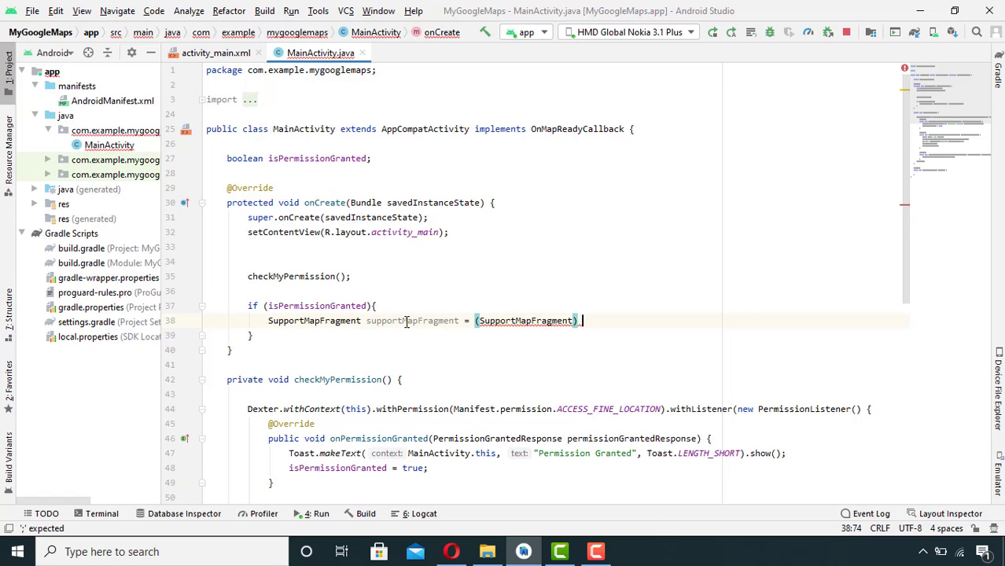
pyautogui.write('.getSu')
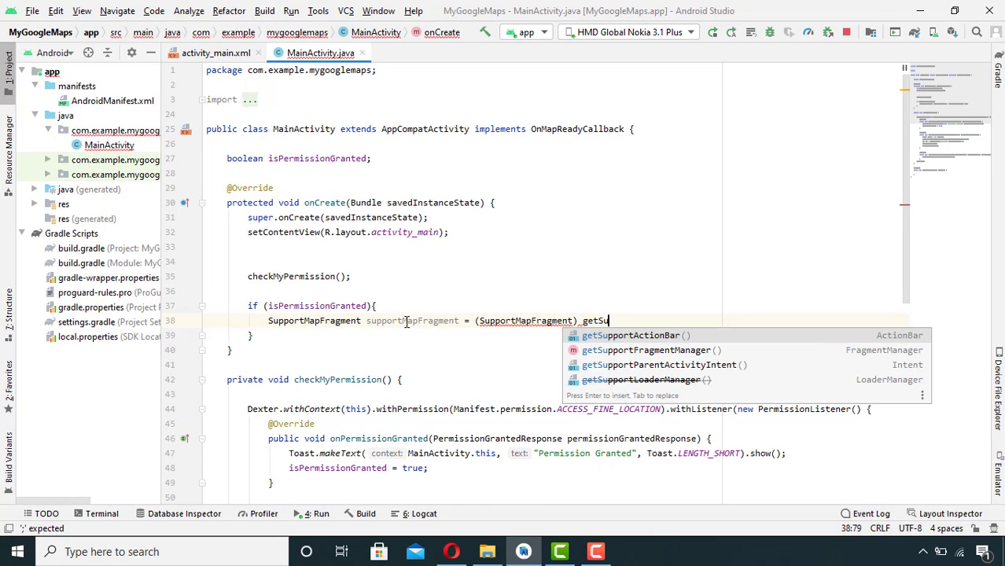
pyautogui.write('pportFragmentManager(')
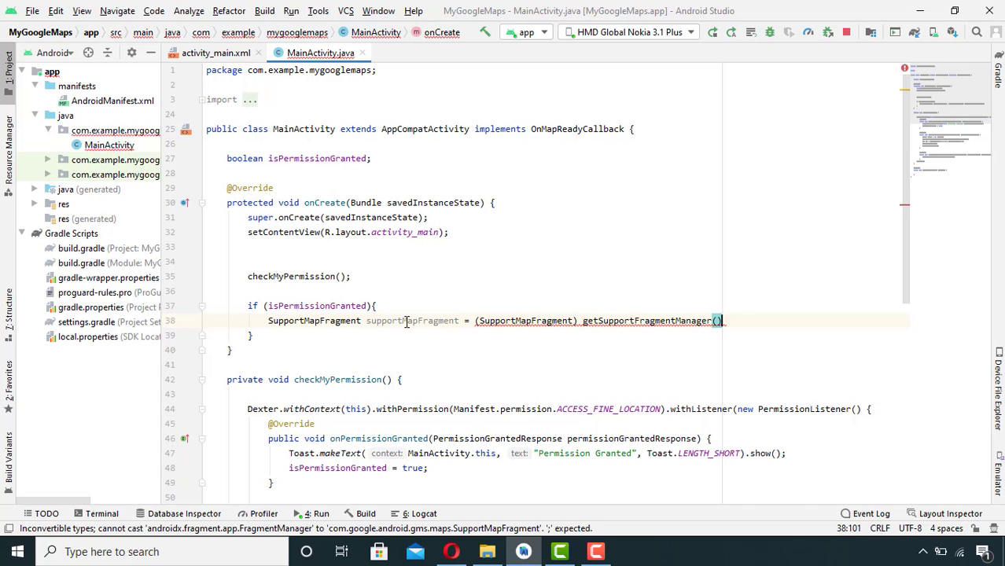
pyautogui.write('.')
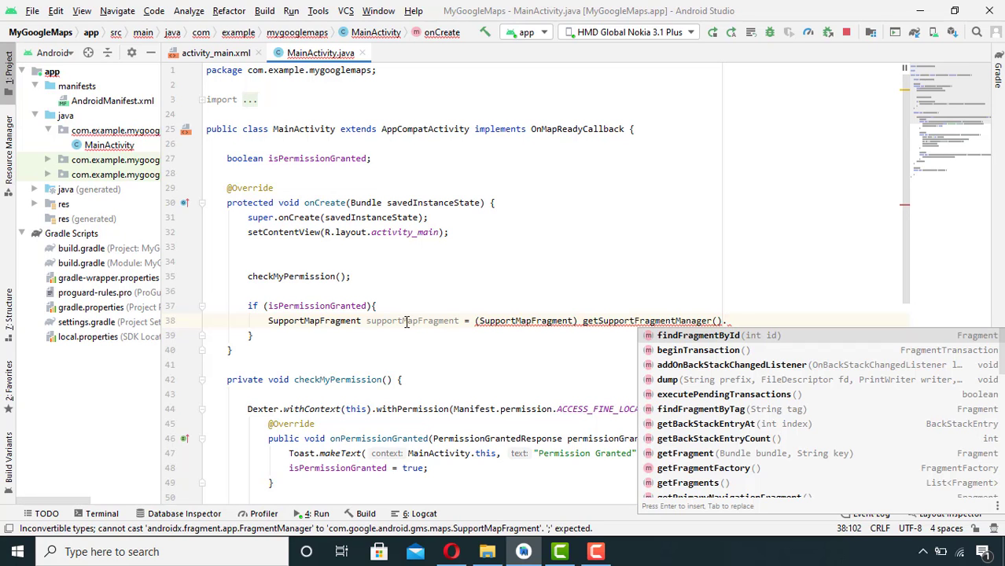
pyautogui.write('findFragmentById(R.id')
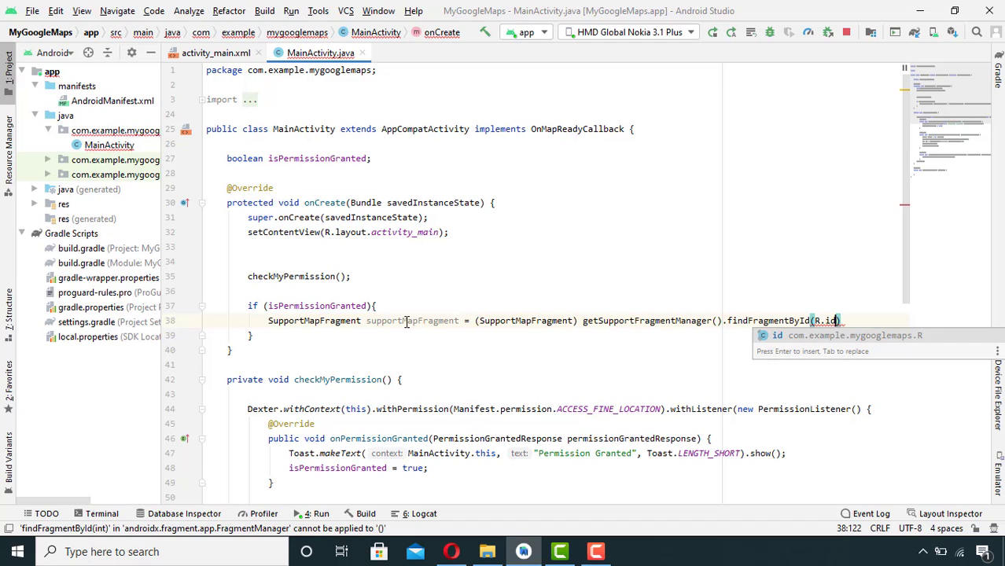
pyautogui.write('.')
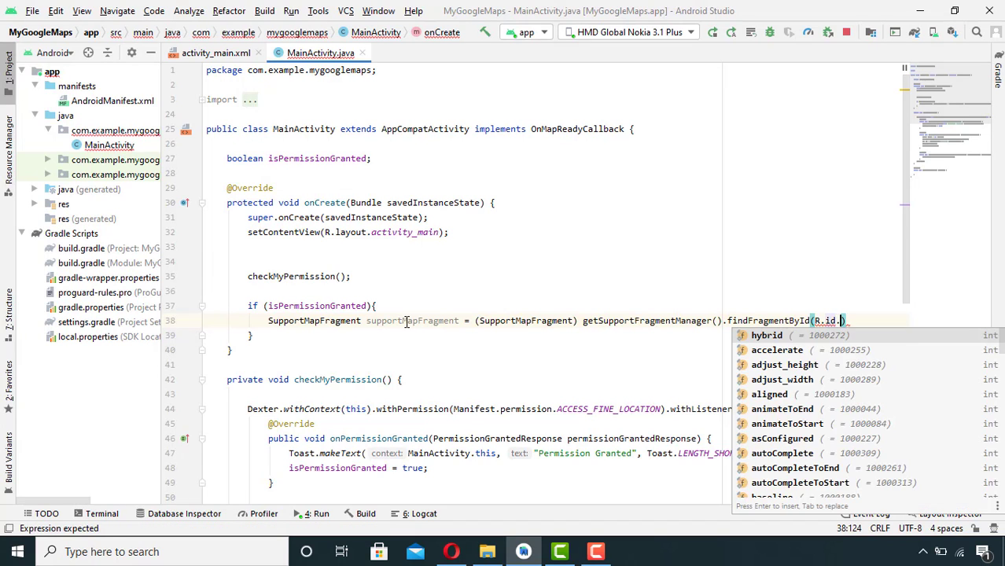
pyautogui.write('fragment')
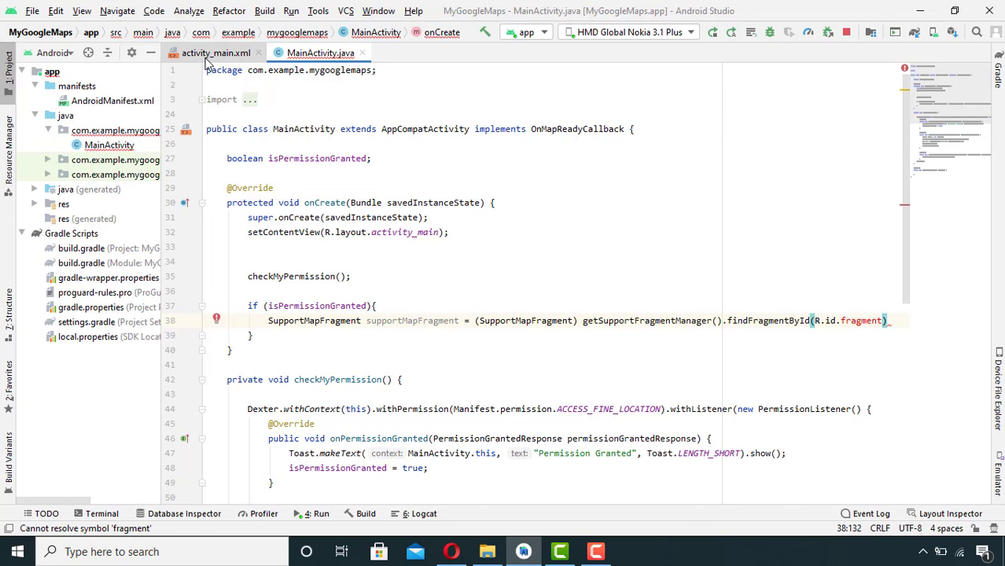
# Add android:id="@+id/fragment" to the <fragment> tag in activity_main.xml
pyautogui.click(215, 53)
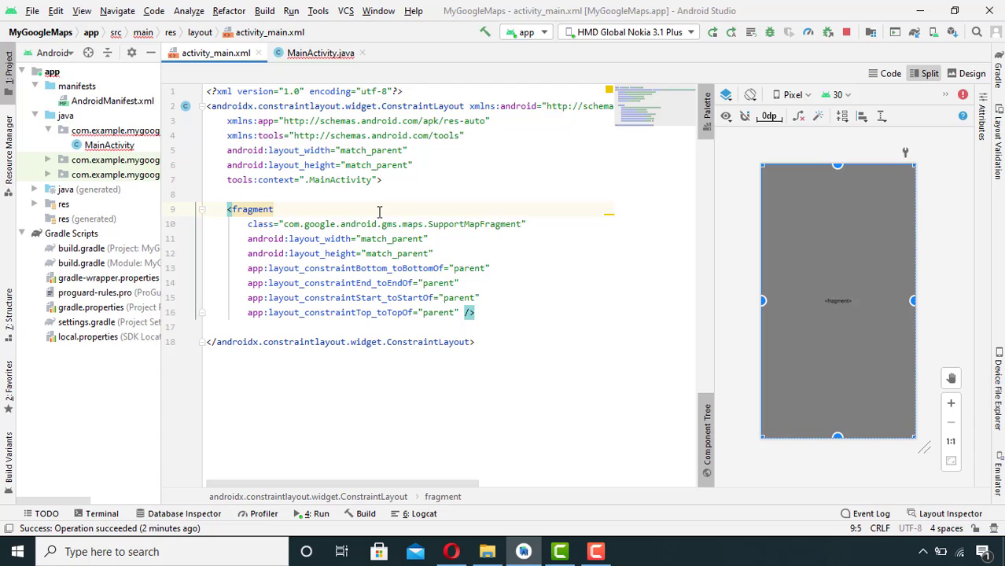
pyautogui.write('android:id="@+id/fragment')
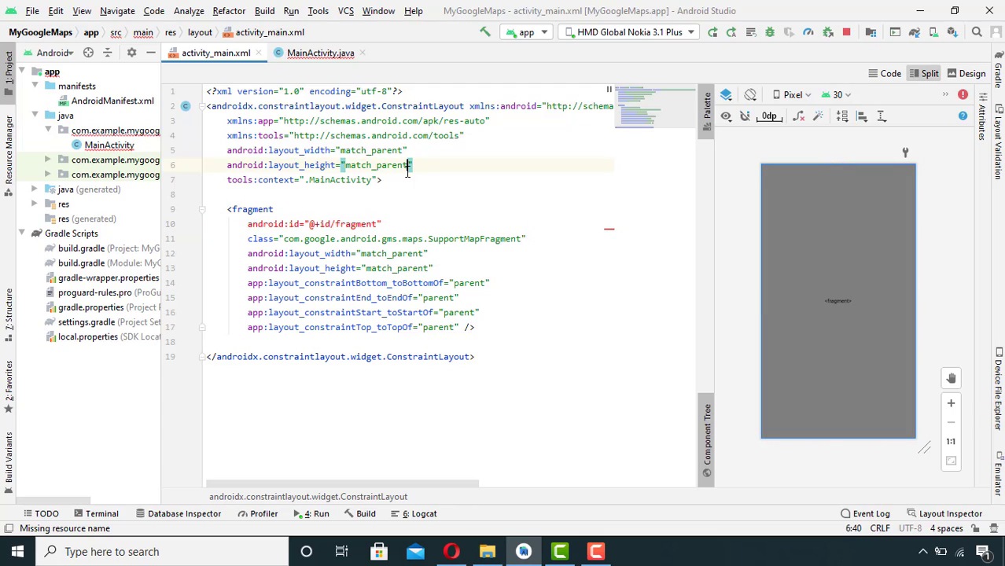
pyautogui.click(320, 53)
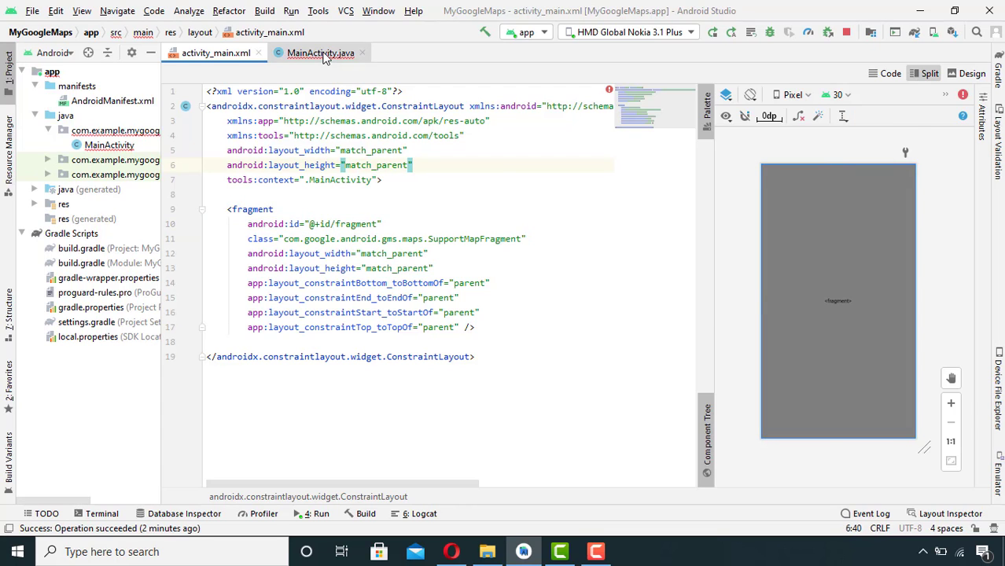
# Call supportMapFragment.getMapAsync(this) after the findFragmentById lookup in MainActivity
pyautogui.click(320, 53)
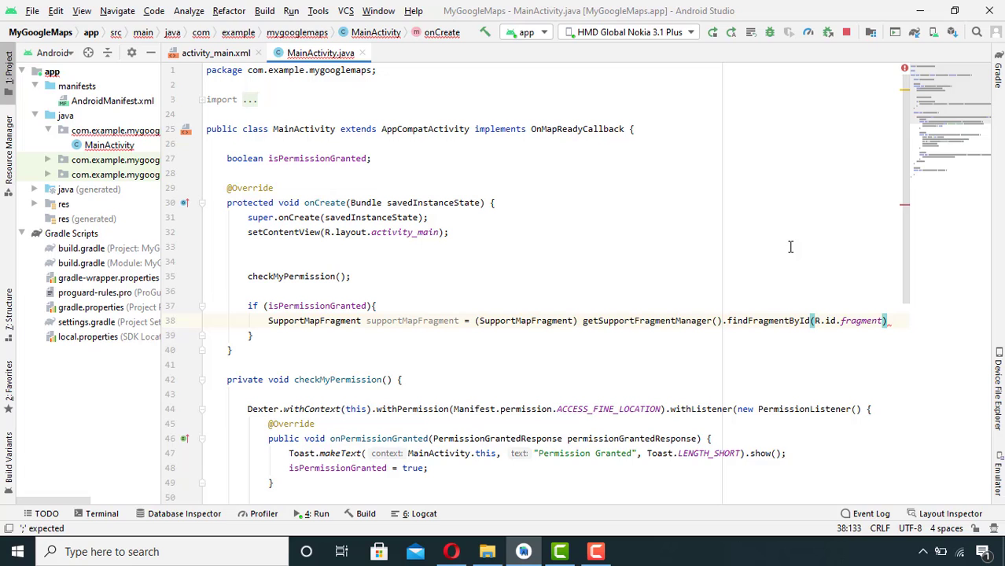
pyautogui.write('su')
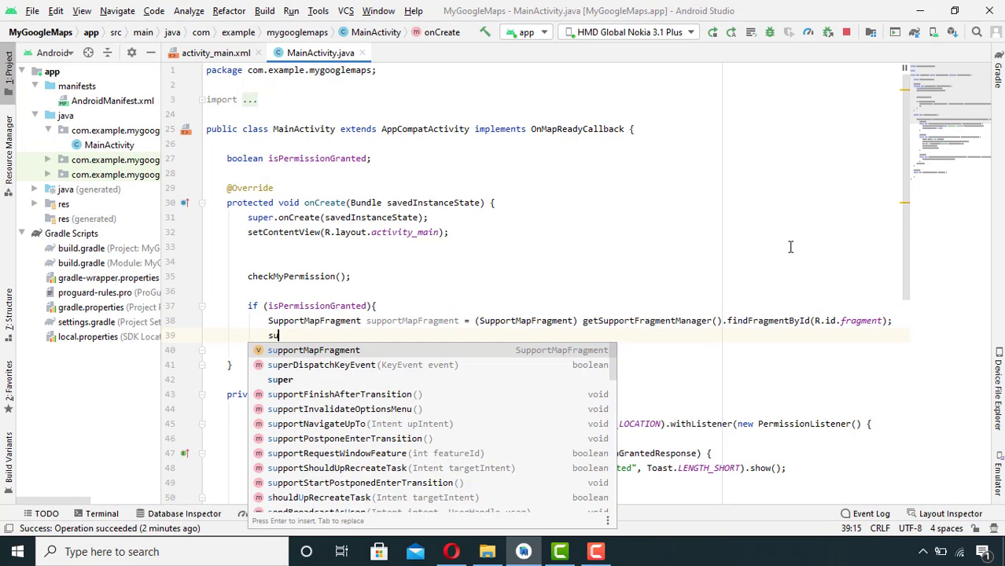
pyautogui.click(313, 350)
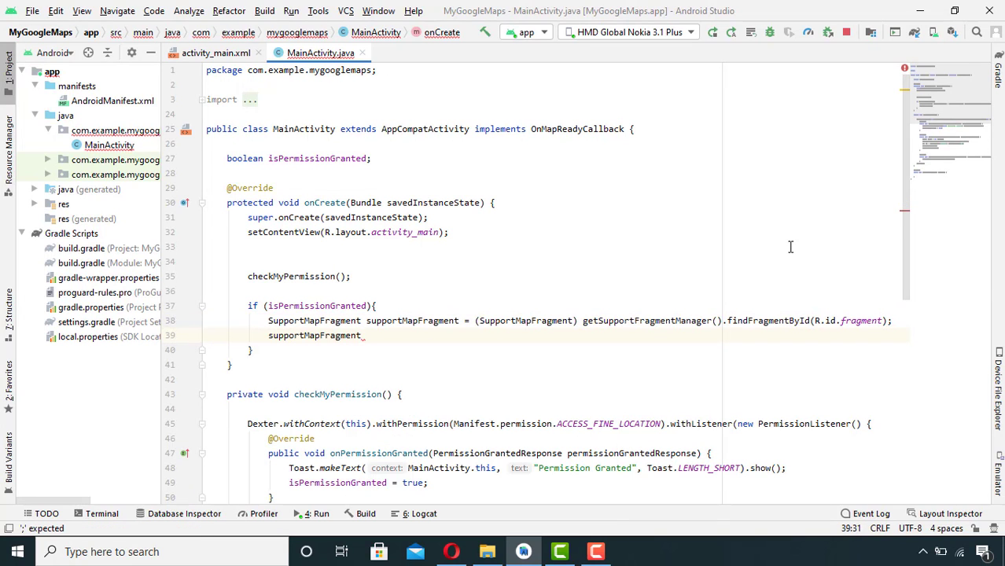
pyautogui.write('.getMapAsync()')
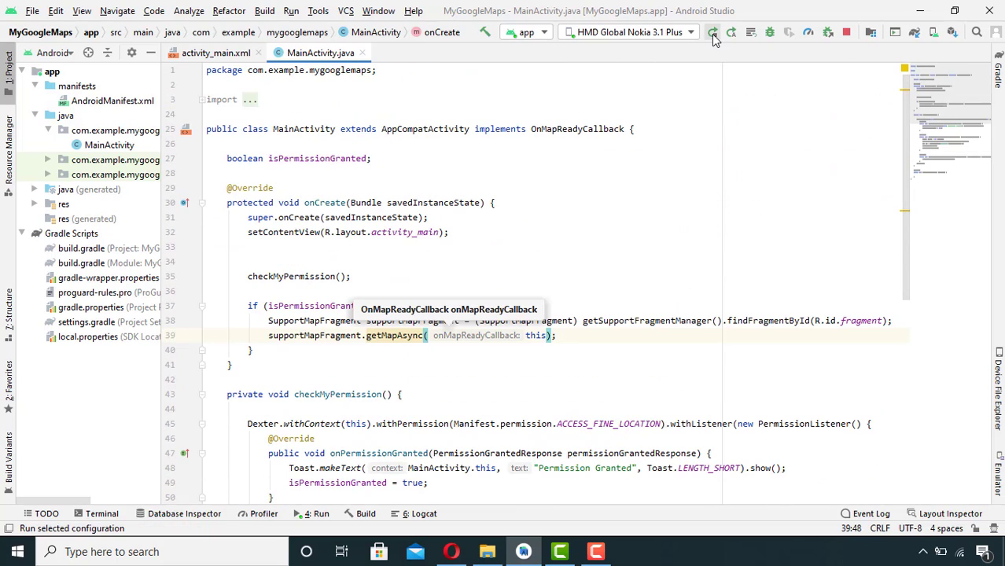
# Terminate the running app process and relaunch the fragment-based build on the emulator
pyautogui.click(712, 32)
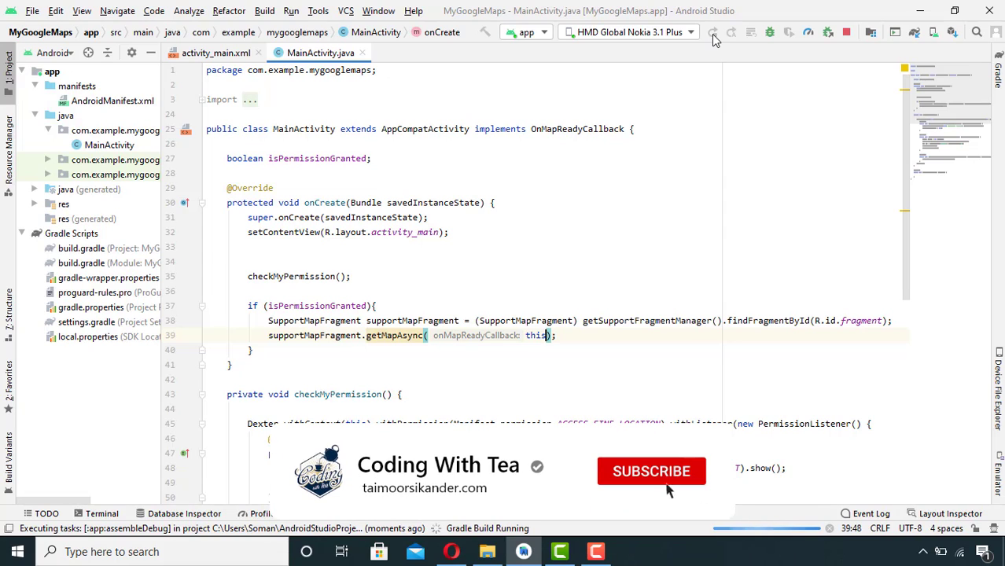
pyautogui.click(652, 471)
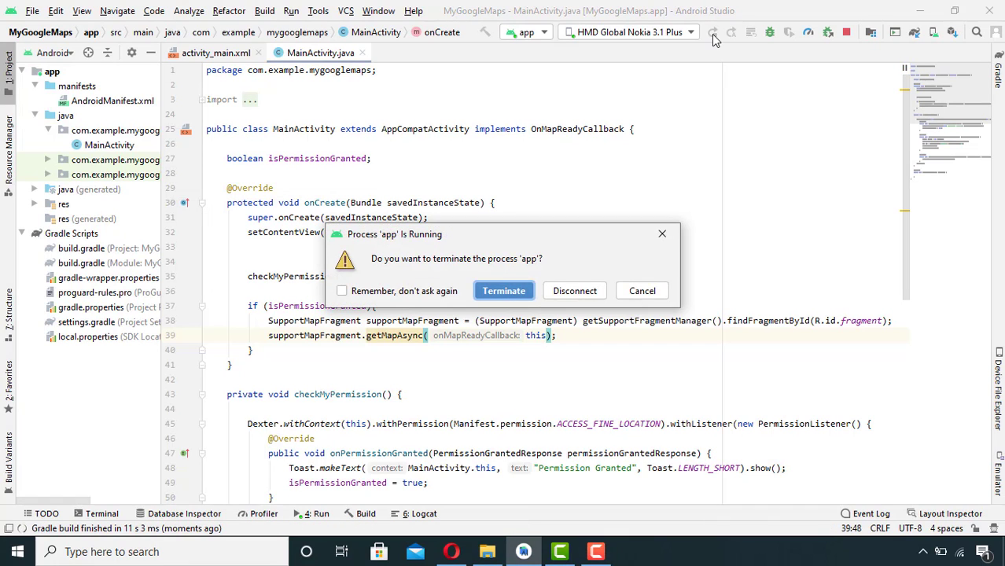
pyautogui.click(503, 290)
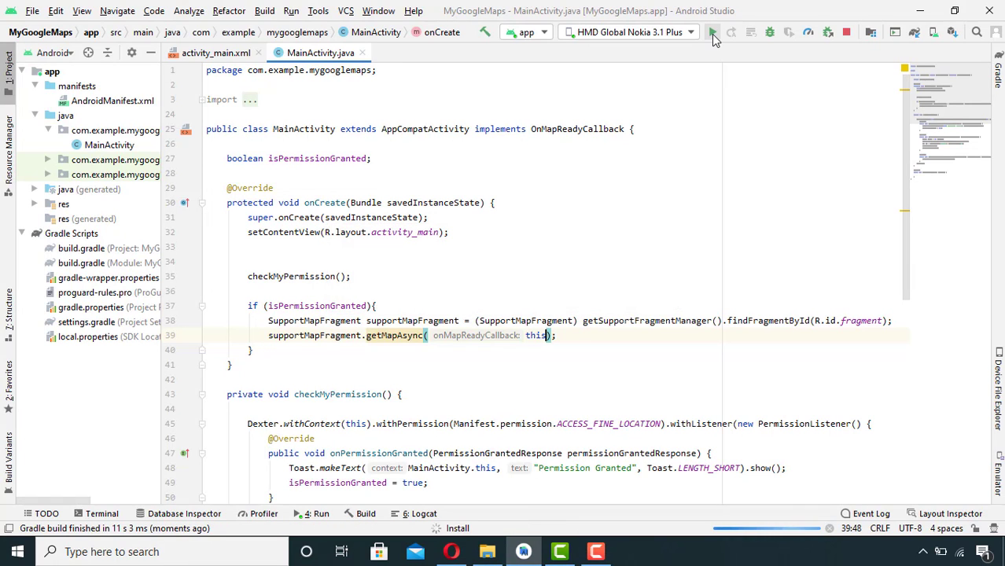
pyautogui.click(711, 32)
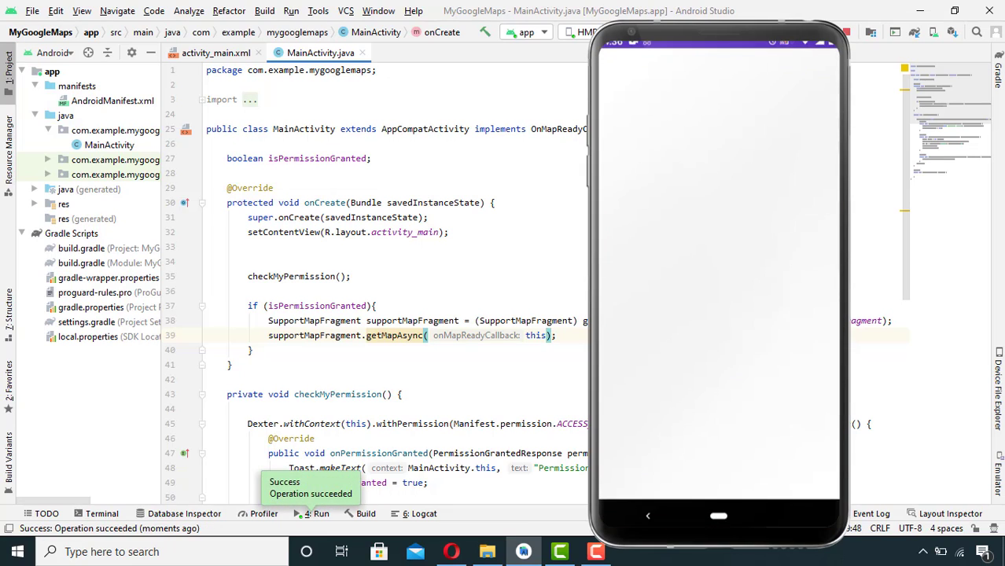